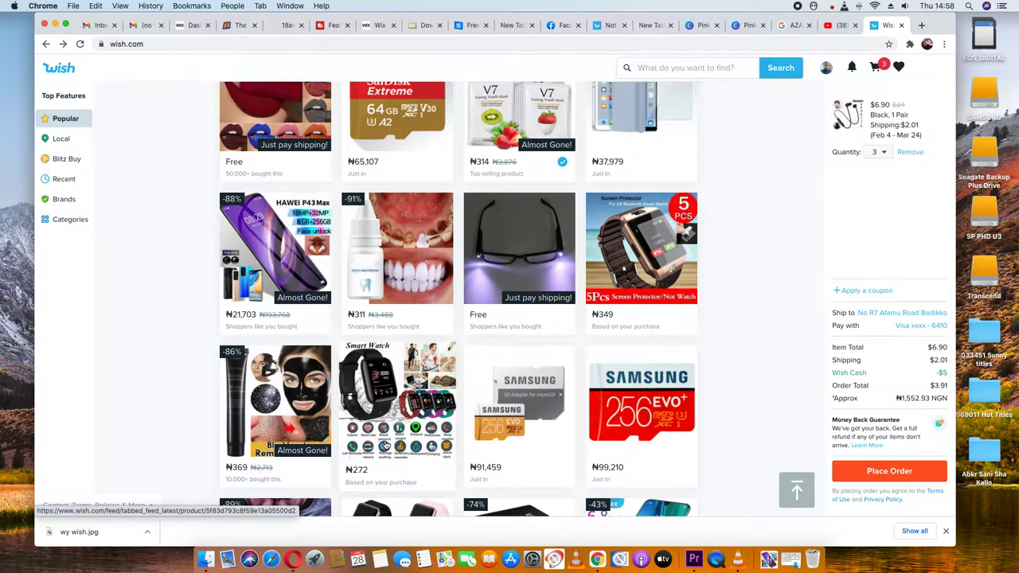
- Scroll through the Wish product results to find the HAWEI P43 Max listing
{"action": "scroll", "scroll_direction": "down", "scroll_amount": 3}
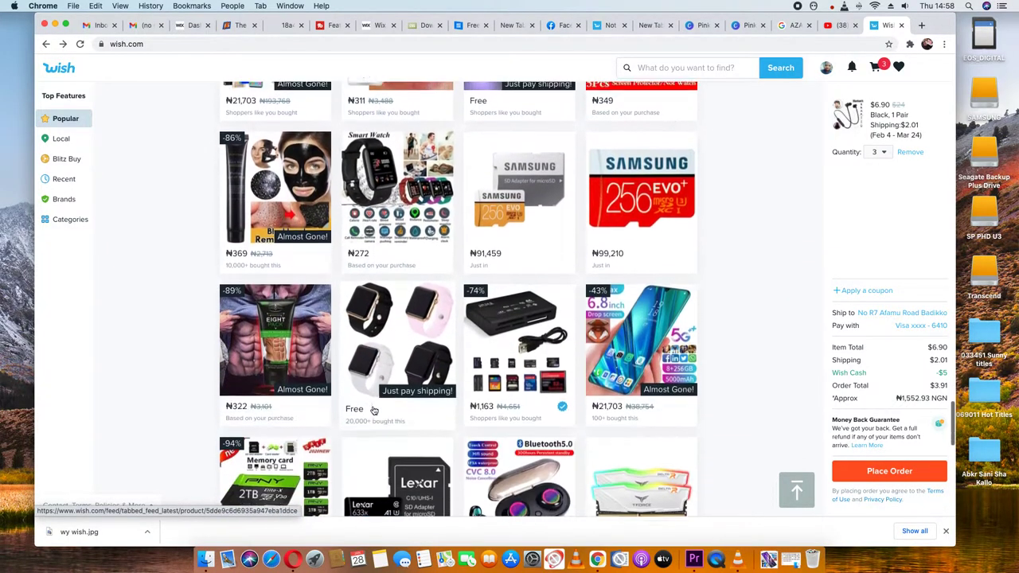
{"action": "scroll", "scroll_direction": "down", "scroll_amount": 3}
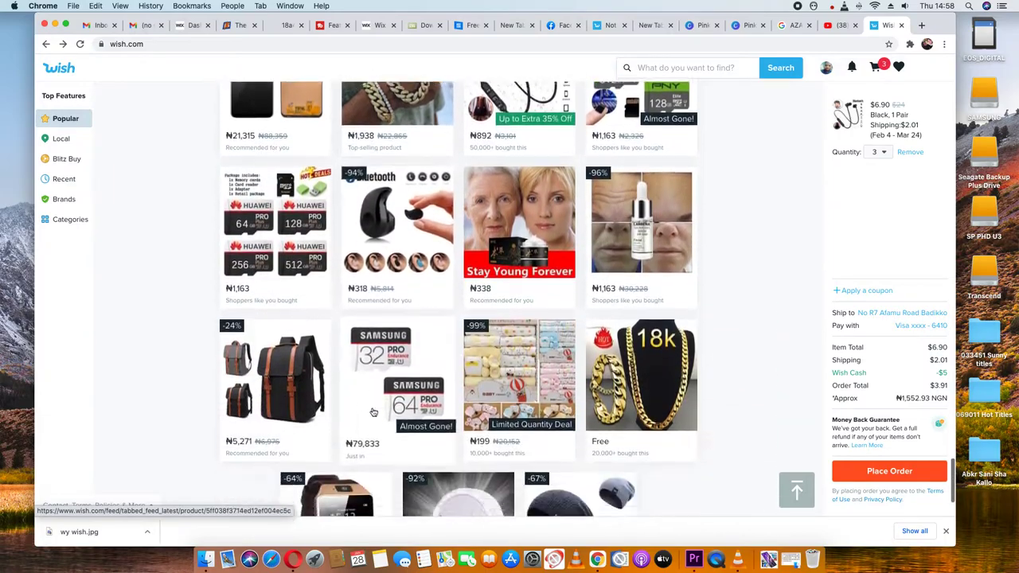
{"action": "scroll", "scroll_direction": "up", "scroll_amount": 3}
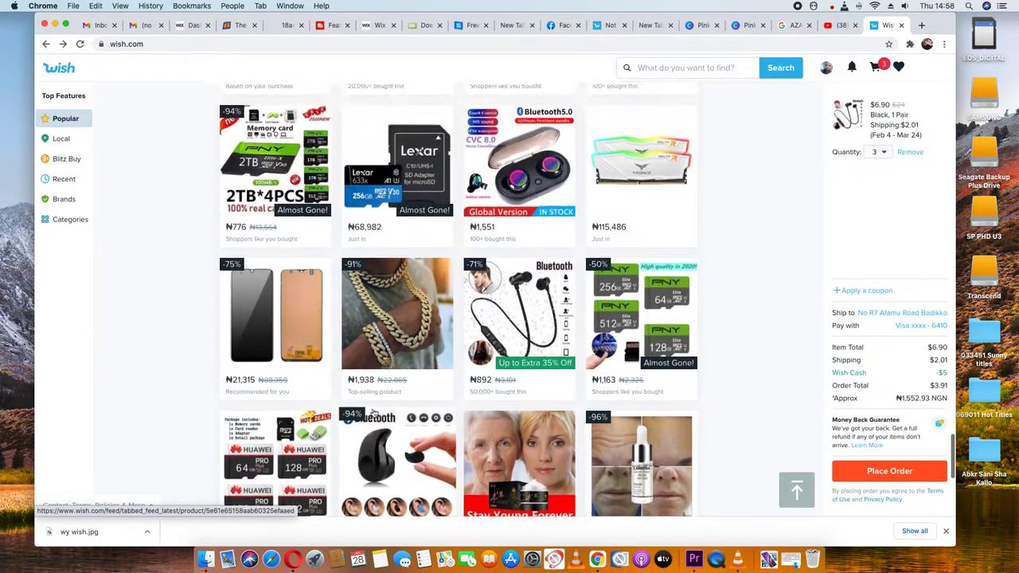
{"action": "scroll", "scroll_direction": "down", "scroll_amount": 3}
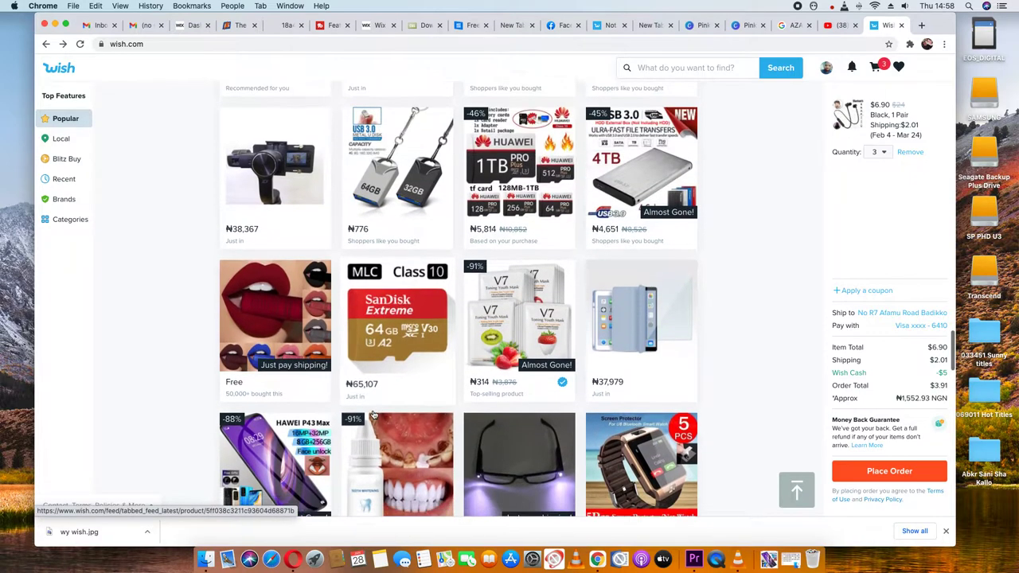
{"action": "scroll", "scroll_direction": "down", "scroll_amount": 3}
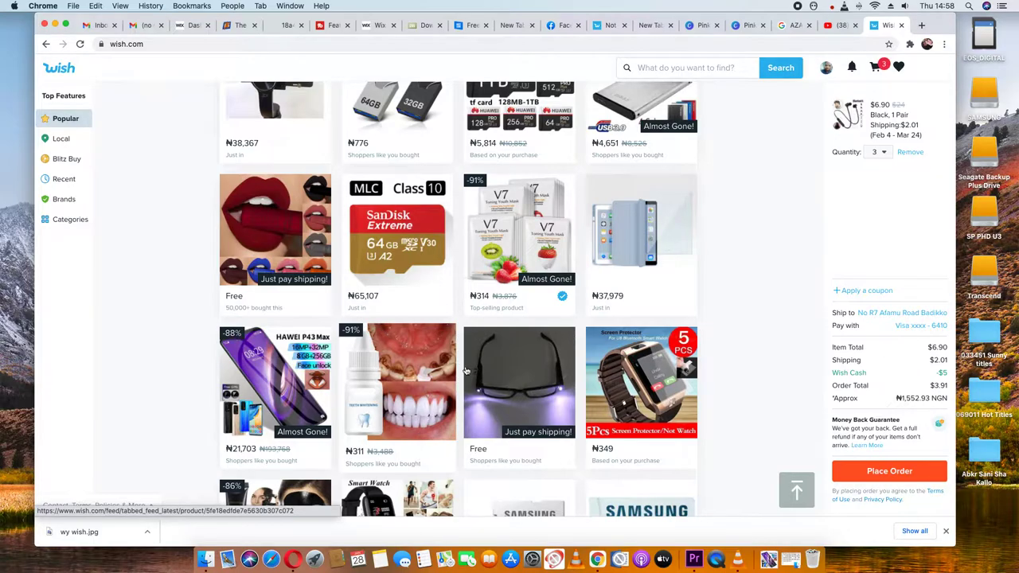
- Open the HAWEI P43 Max listing and scroll down into its description
{"action": "left_click", "coordinate": [275, 383]}
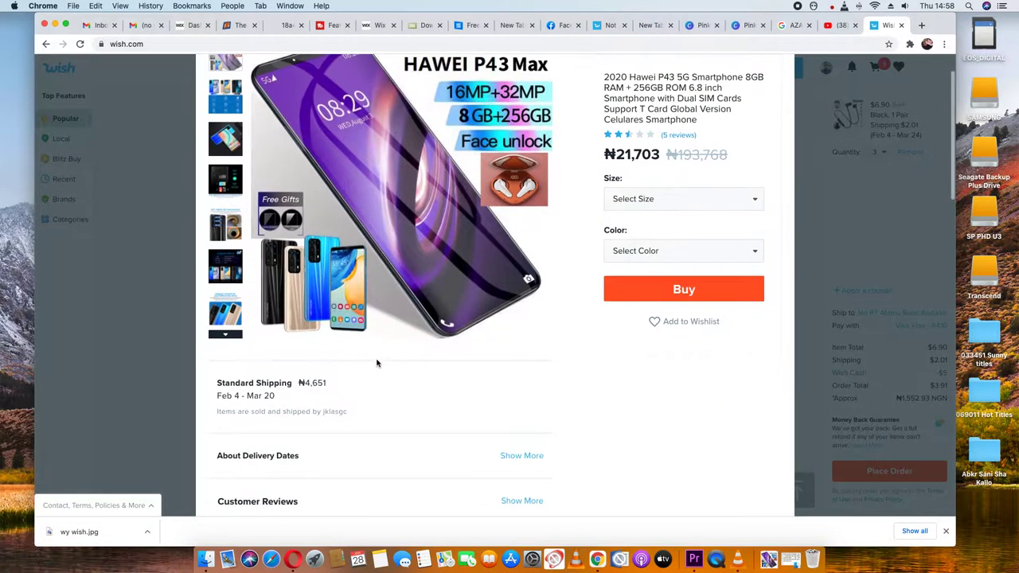
{"action": "scroll", "scroll_direction": "down", "scroll_amount": 3}
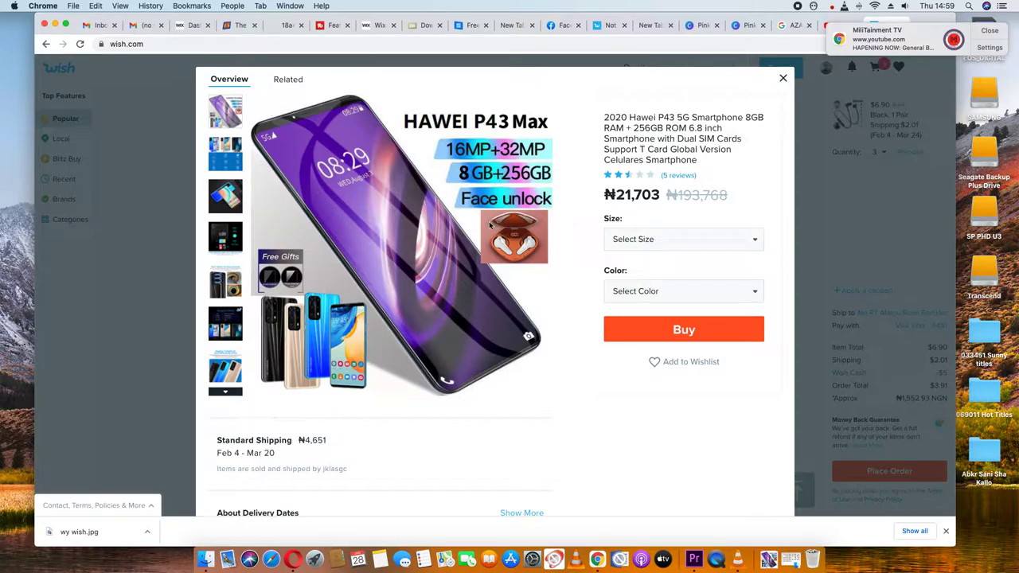
{"action": "scroll", "scroll_direction": "down", "scroll_amount": 3}
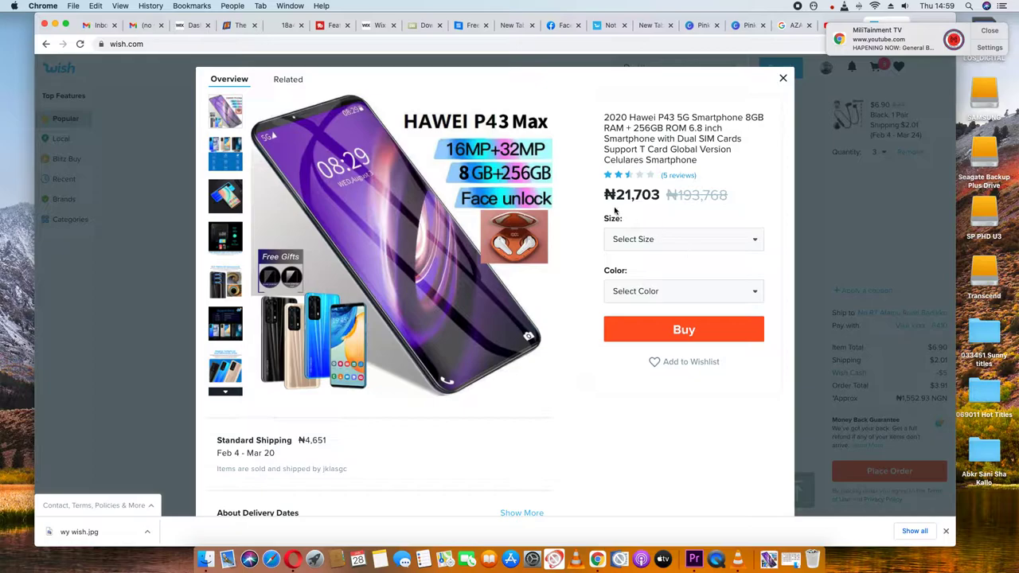
{"action": "mouse_move", "coordinate": [617, 211]}
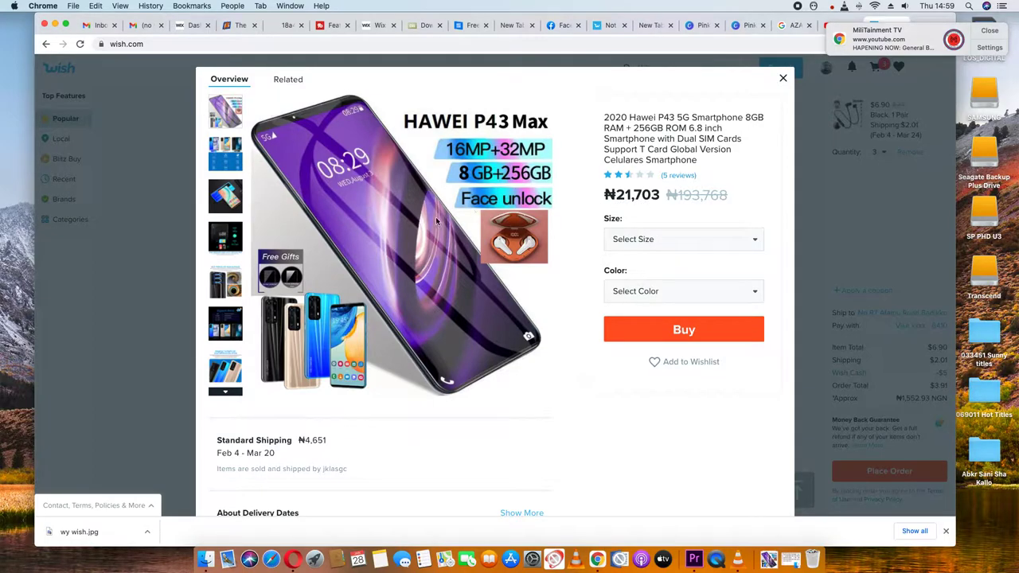
{"action": "scroll", "scroll_direction": "down", "scroll_amount": 3}
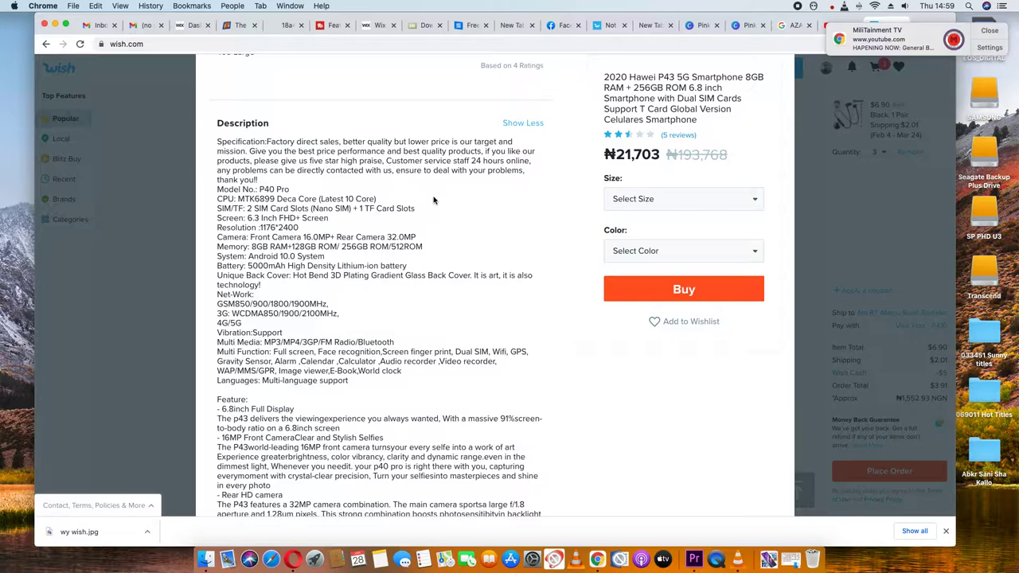
{"action": "scroll", "scroll_direction": "down", "scroll_amount": 3}
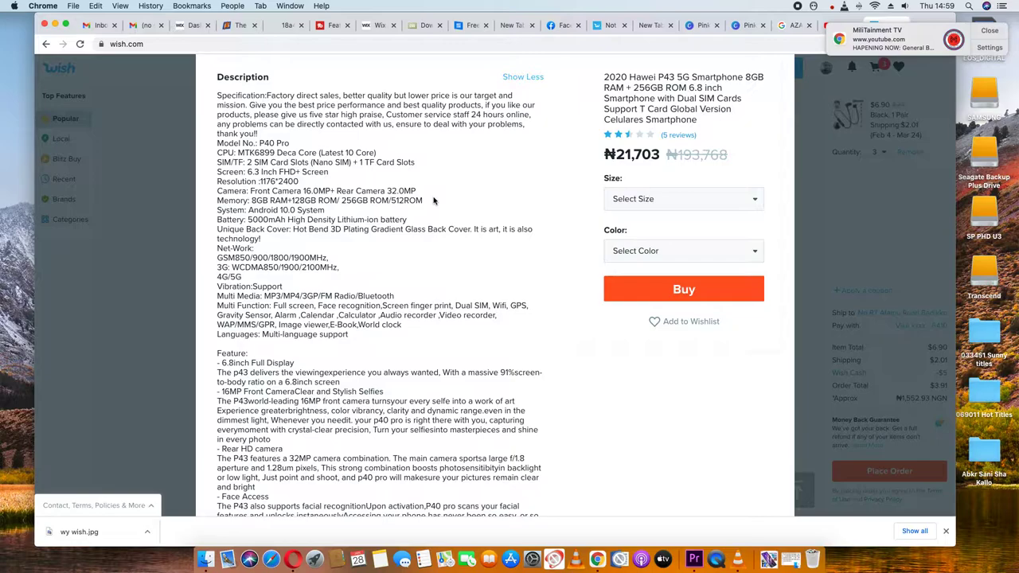
{"action": "scroll", "scroll_direction": "down", "scroll_amount": 3}
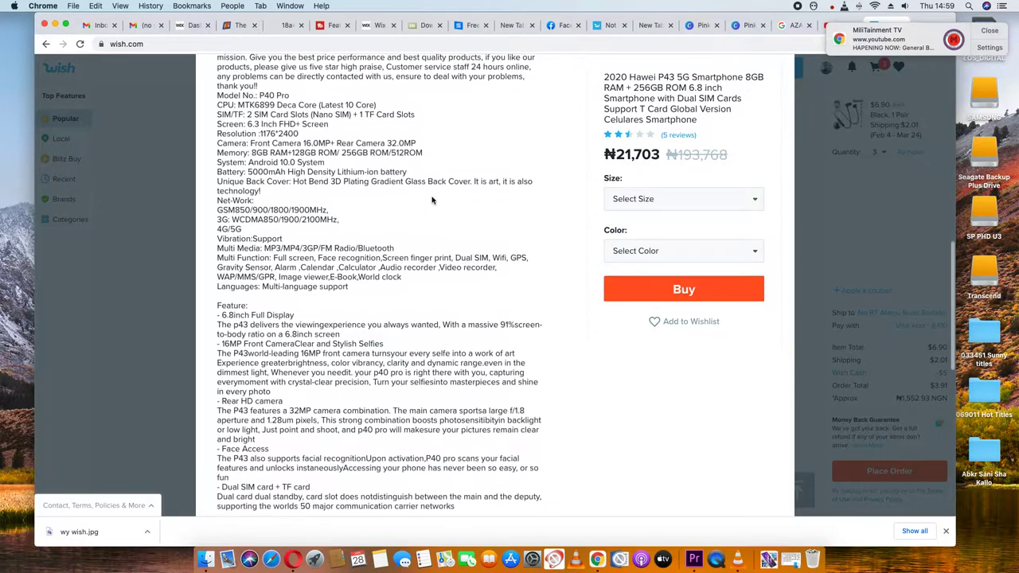
{"action": "scroll", "scroll_direction": "down", "scroll_amount": 3}
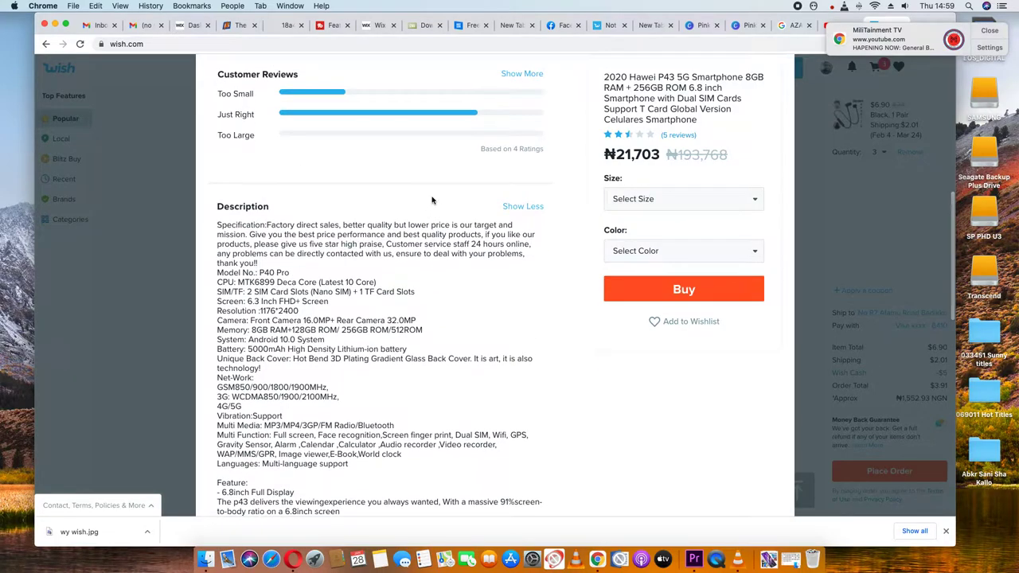
{"action": "scroll", "scroll_direction": "up", "scroll_amount": 3}
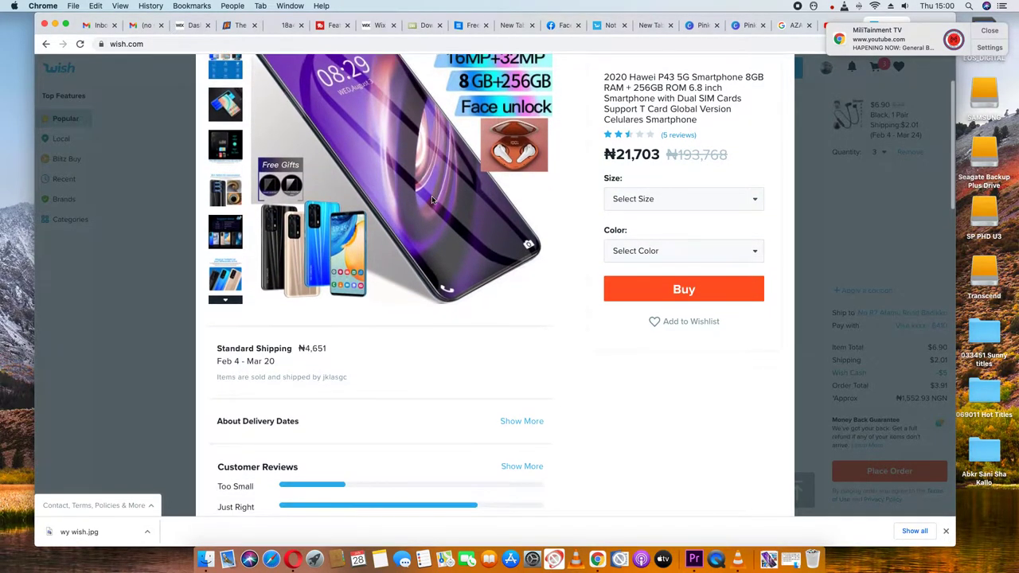
{"action": "scroll", "scroll_direction": "down", "scroll_amount": 3}
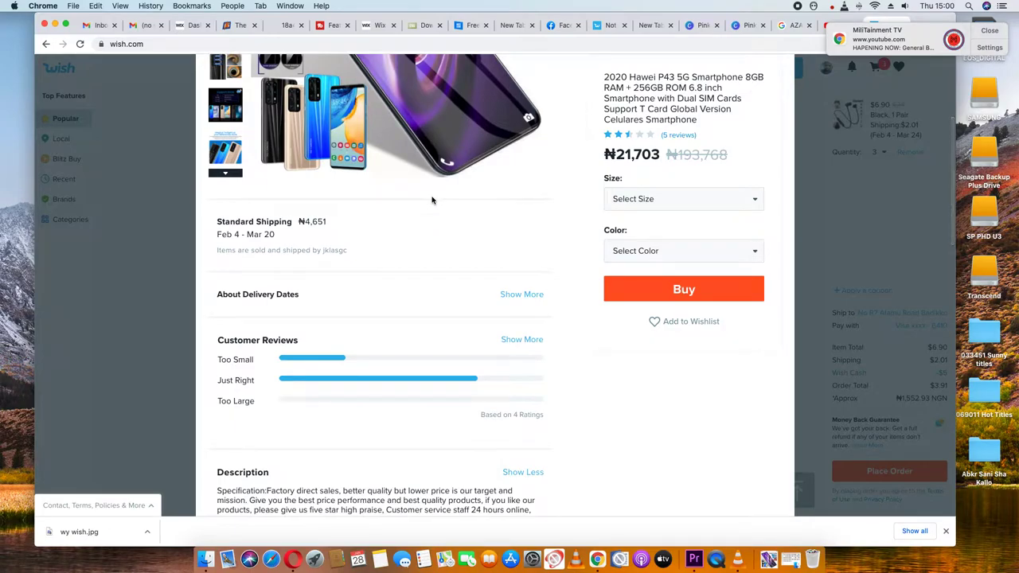
{"action": "scroll", "scroll_direction": "down", "scroll_amount": 3}
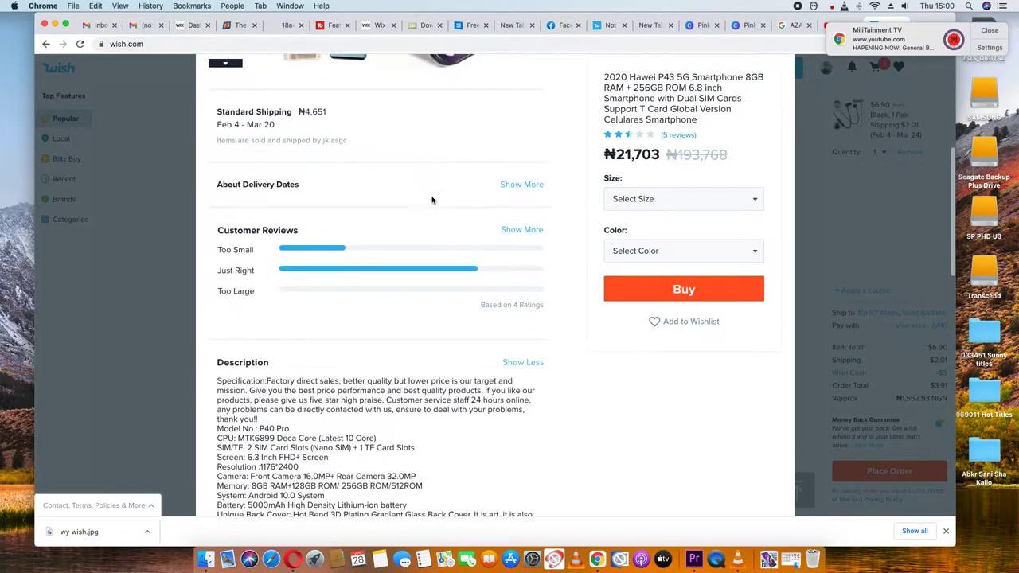
{"action": "scroll", "scroll_direction": "down", "scroll_amount": 3}
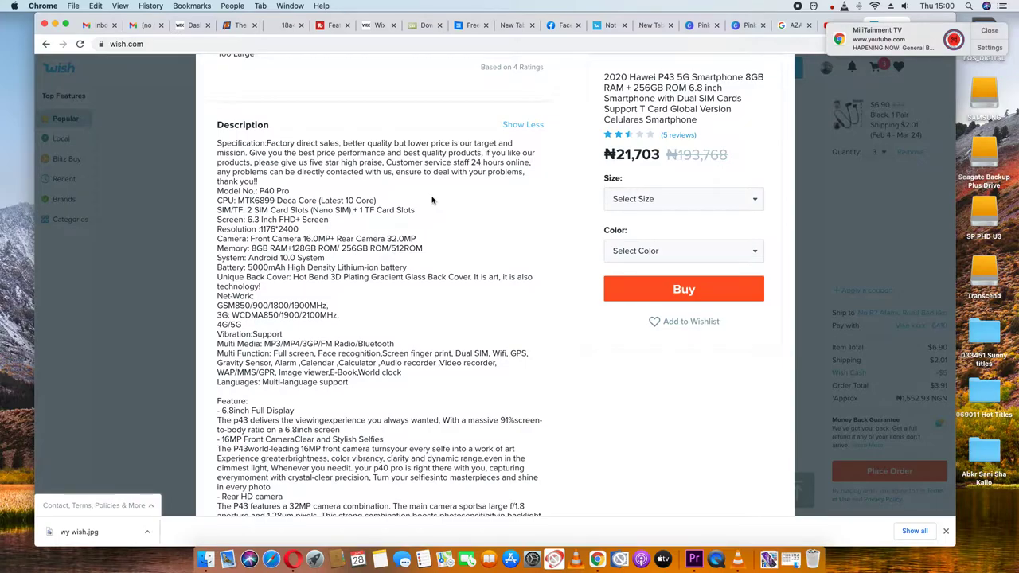
{"action": "scroll", "scroll_direction": "down", "scroll_amount": 3}
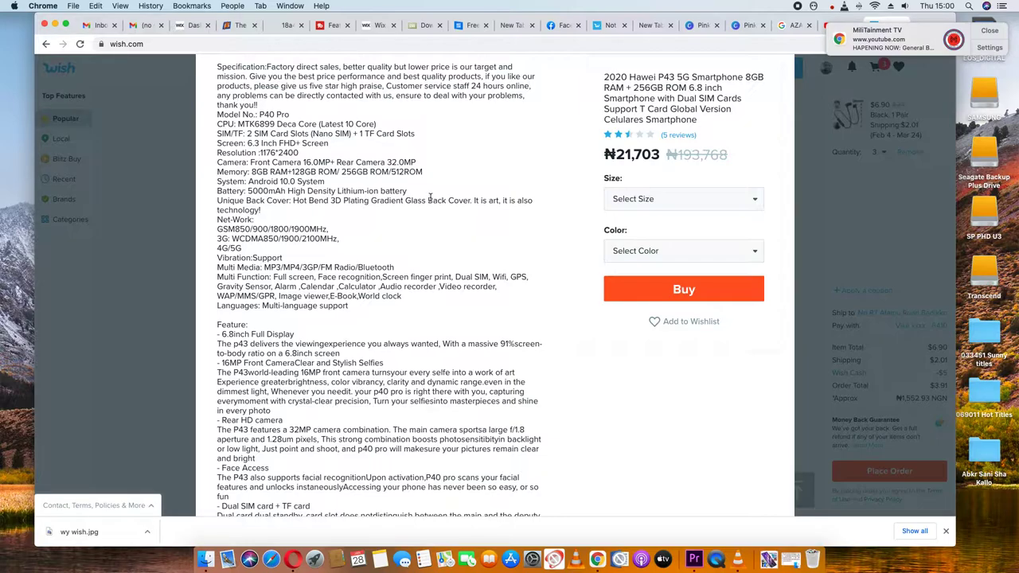
{"action": "scroll", "scroll_direction": "down", "scroll_amount": 3}
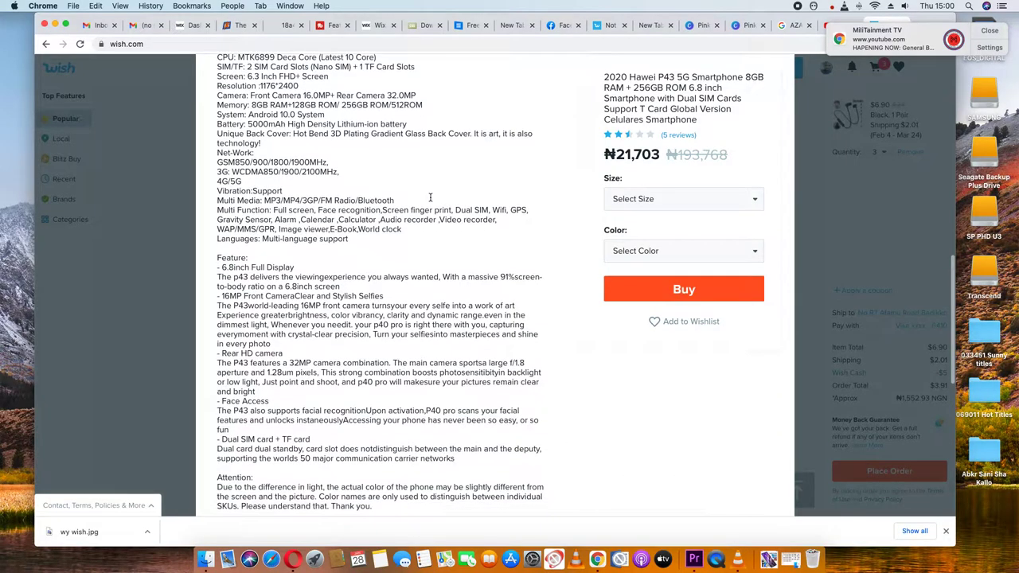
{"action": "scroll", "scroll_direction": "down", "scroll_amount": 3}
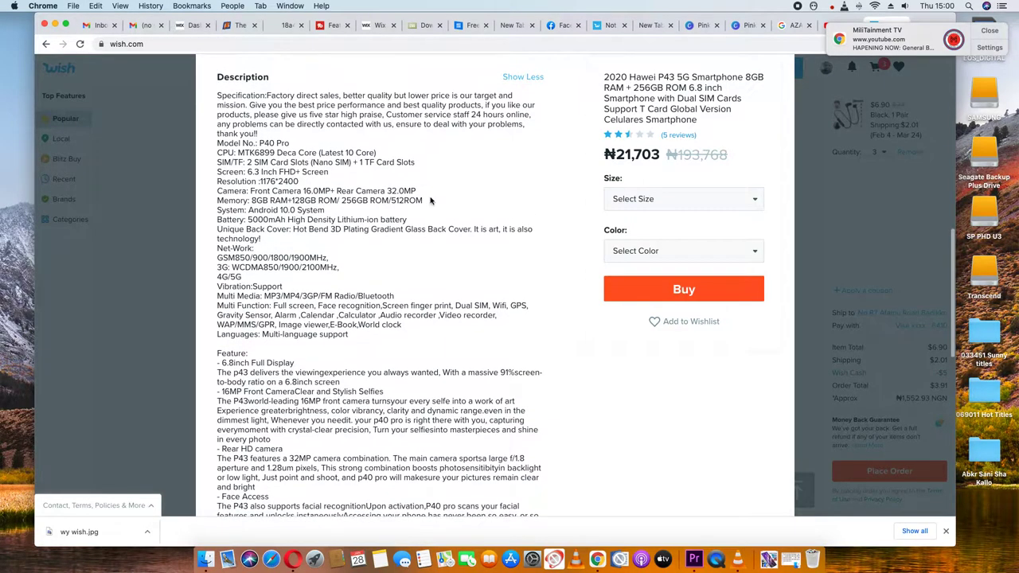
{"action": "scroll", "scroll_direction": "down", "scroll_amount": 3}
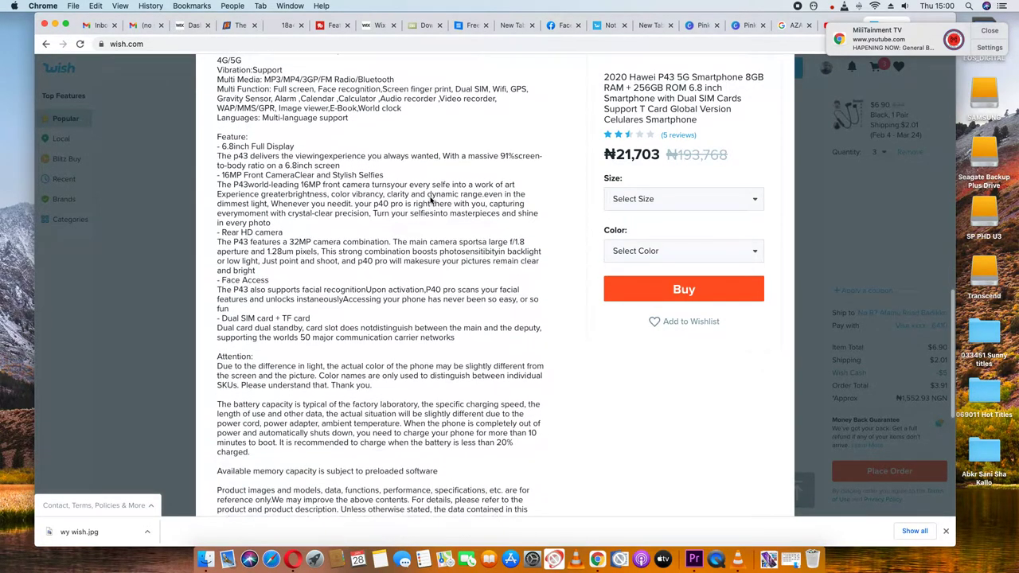
{"action": "scroll", "scroll_direction": "down", "scroll_amount": 3}
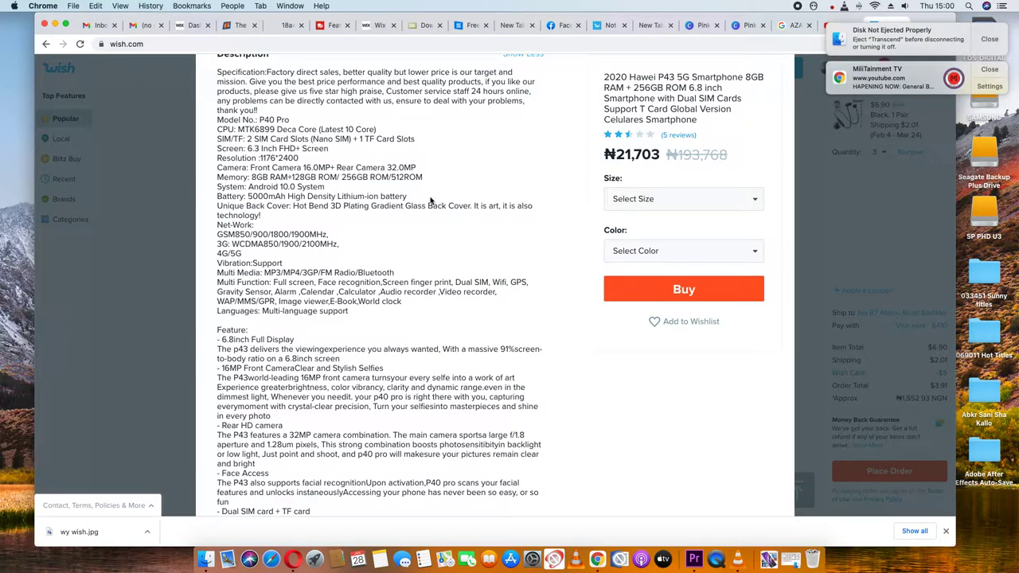
{"action": "mouse_move", "coordinate": [415, 189]}
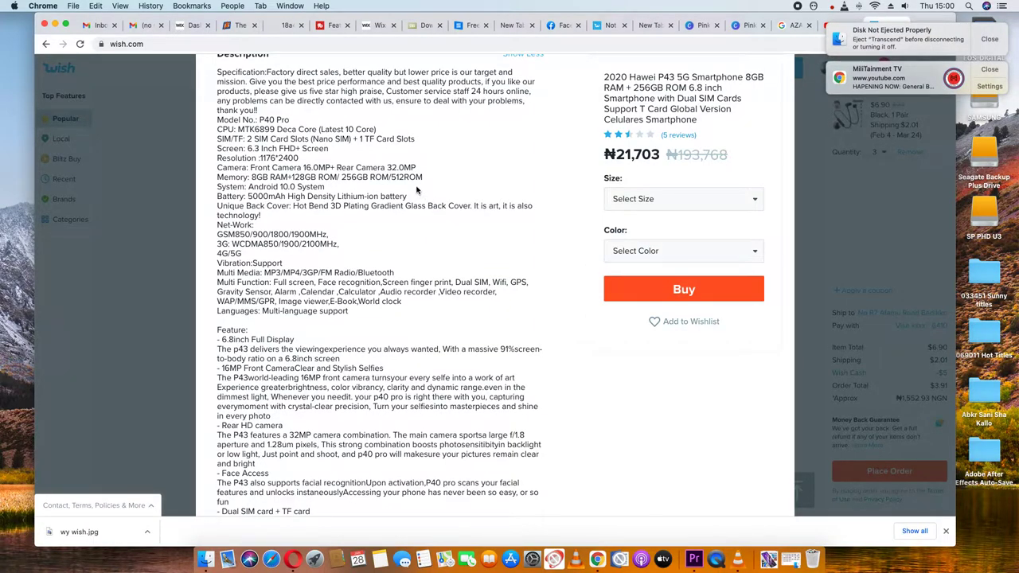
{"action": "scroll", "scroll_direction": "down", "scroll_amount": 3}
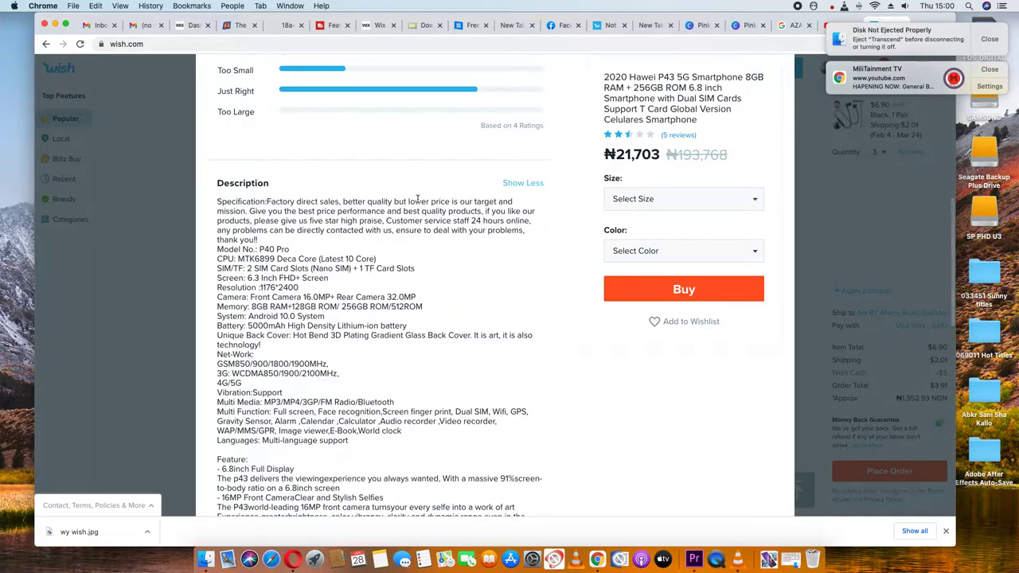
- Scroll through the P43 Max description down to the feature and colour notes
{"action": "scroll", "scroll_direction": "down", "scroll_amount": 3}
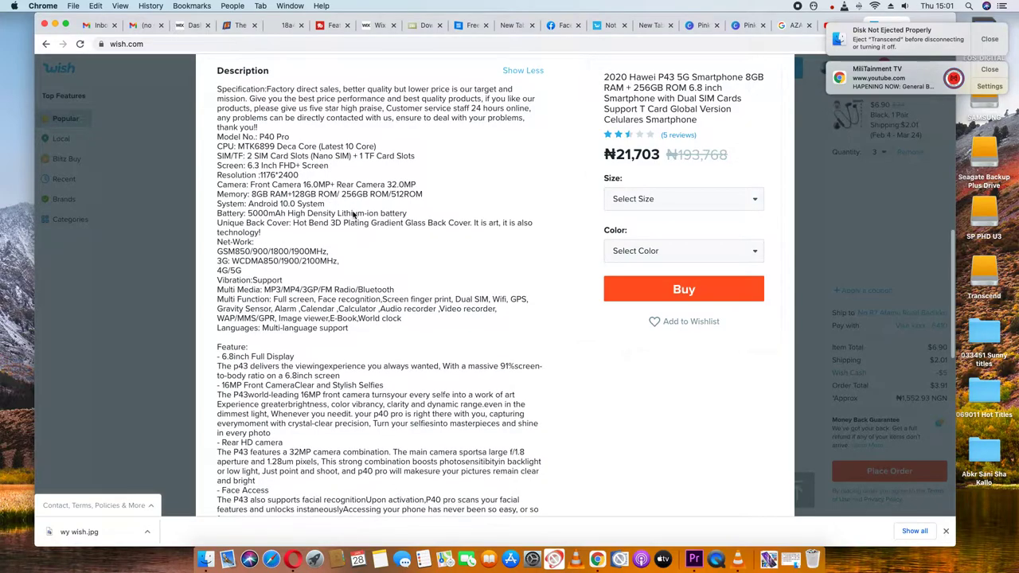
{"action": "scroll", "scroll_direction": "down", "scroll_amount": 3}
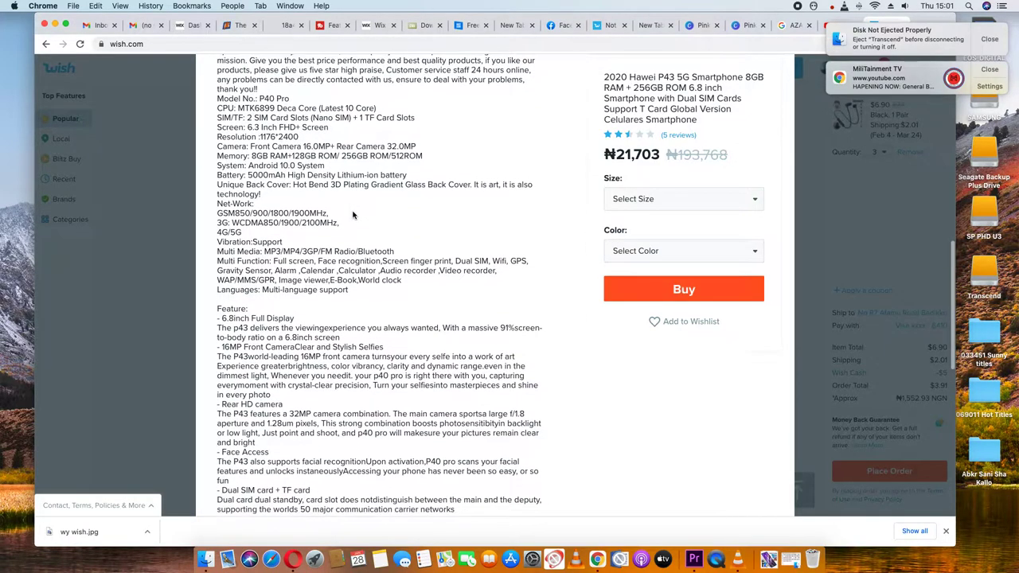
{"action": "scroll", "scroll_direction": "down", "scroll_amount": 3}
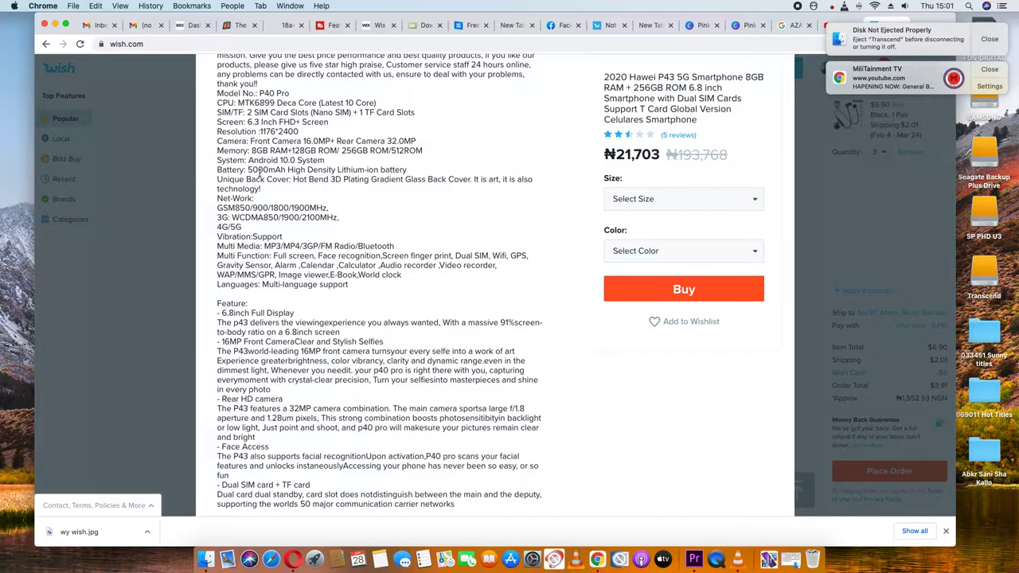
{"action": "scroll", "scroll_direction": "down", "scroll_amount": 3}
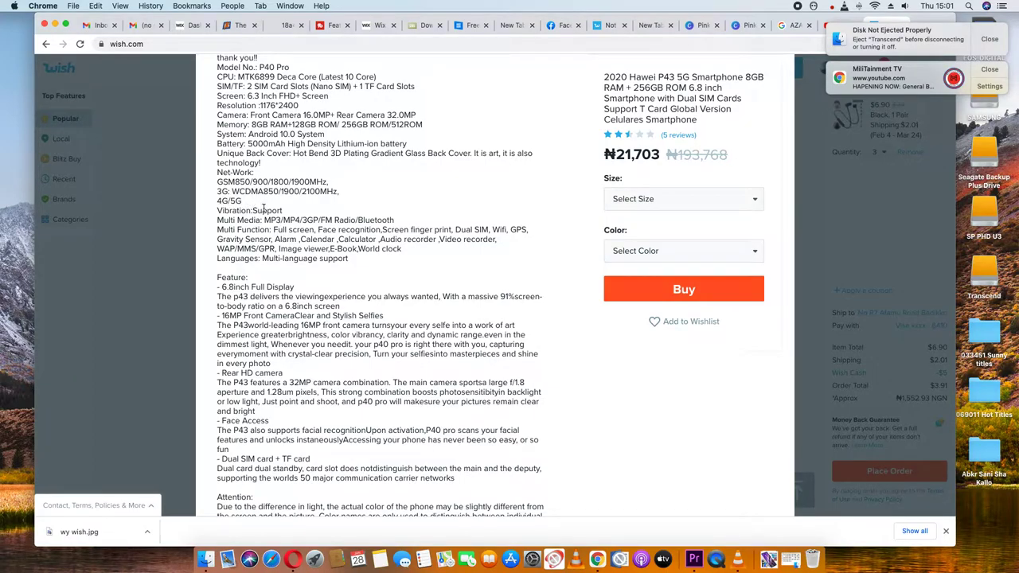
{"action": "scroll", "scroll_direction": "down", "scroll_amount": 3}
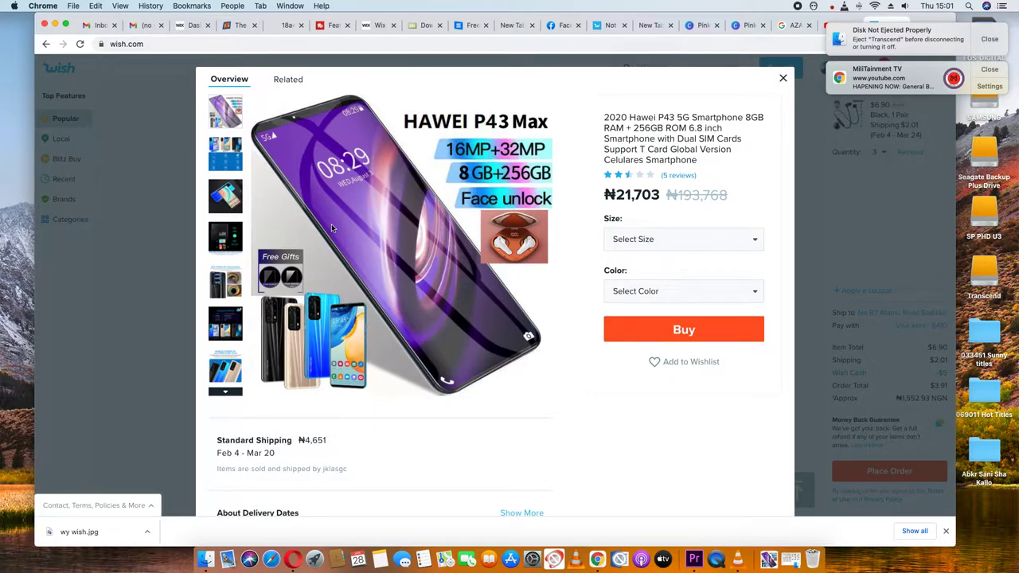
- Flip through the blue phone, HiFi music and Global LTE Bands gallery photos
{"action": "left_click", "coordinate": [225, 196]}
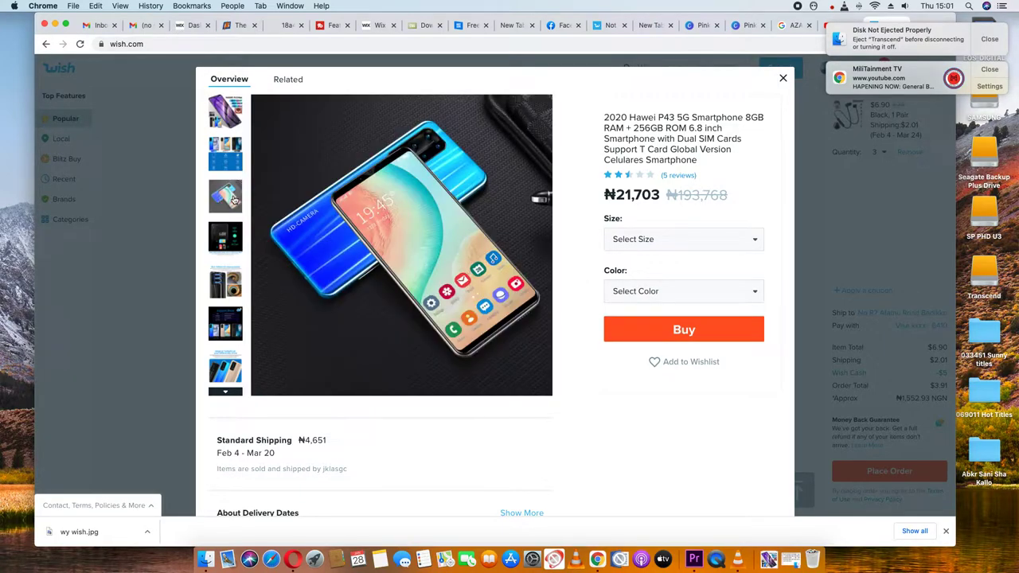
{"action": "left_click", "coordinate": [225, 282]}
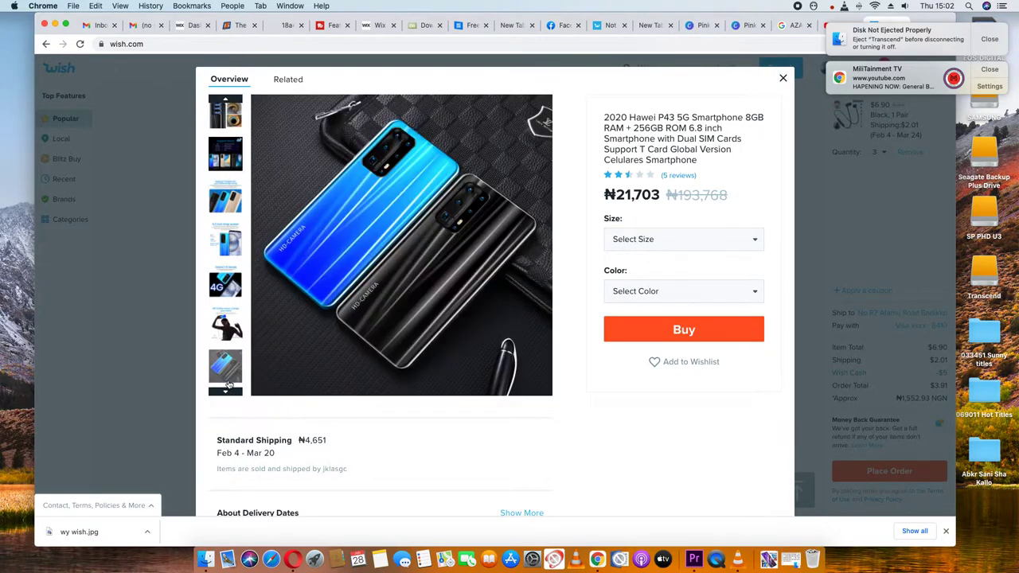
{"action": "left_click", "coordinate": [225, 324]}
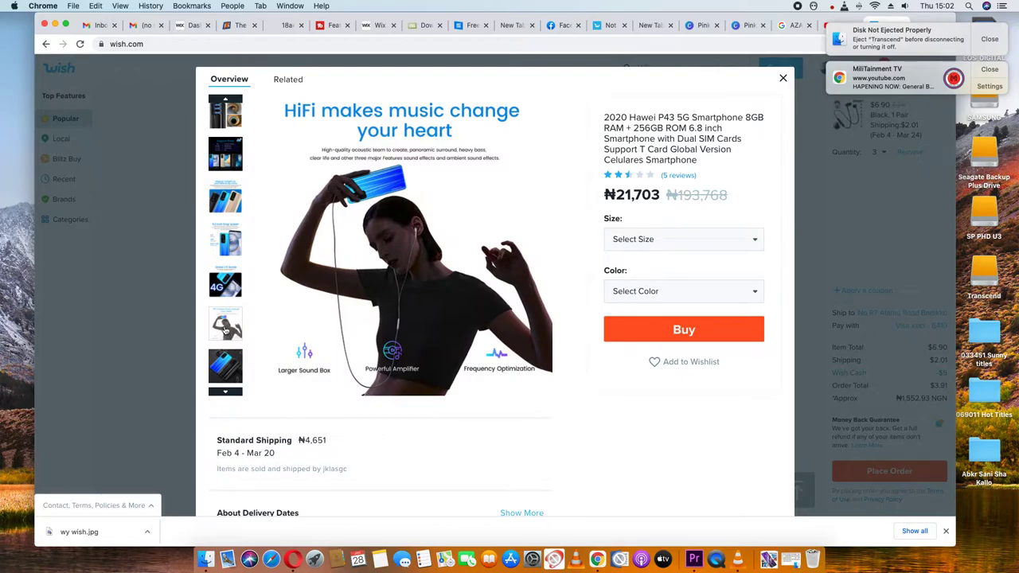
{"action": "left_click", "coordinate": [225, 285]}
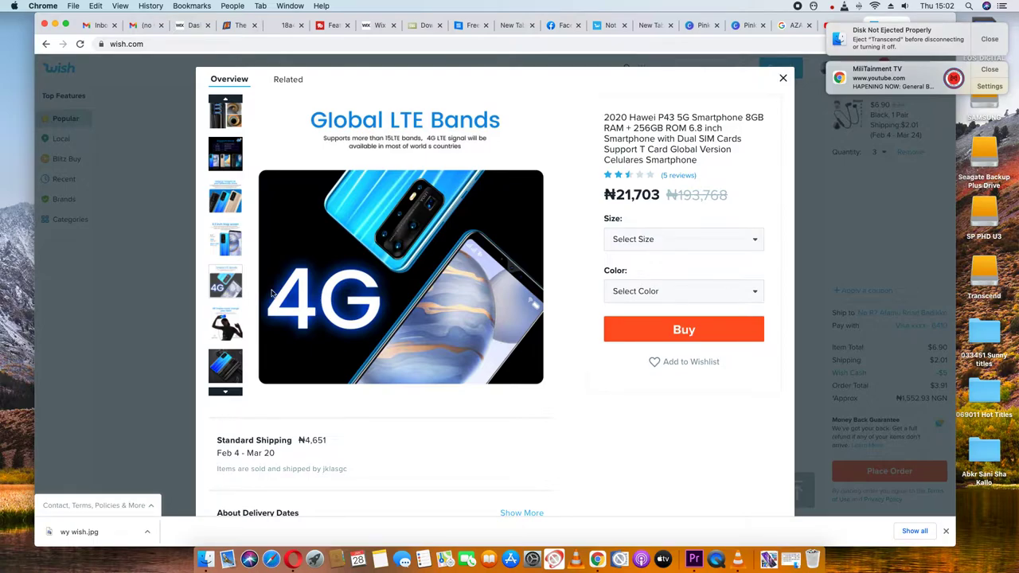
{"action": "mouse_move", "coordinate": [336, 295]}
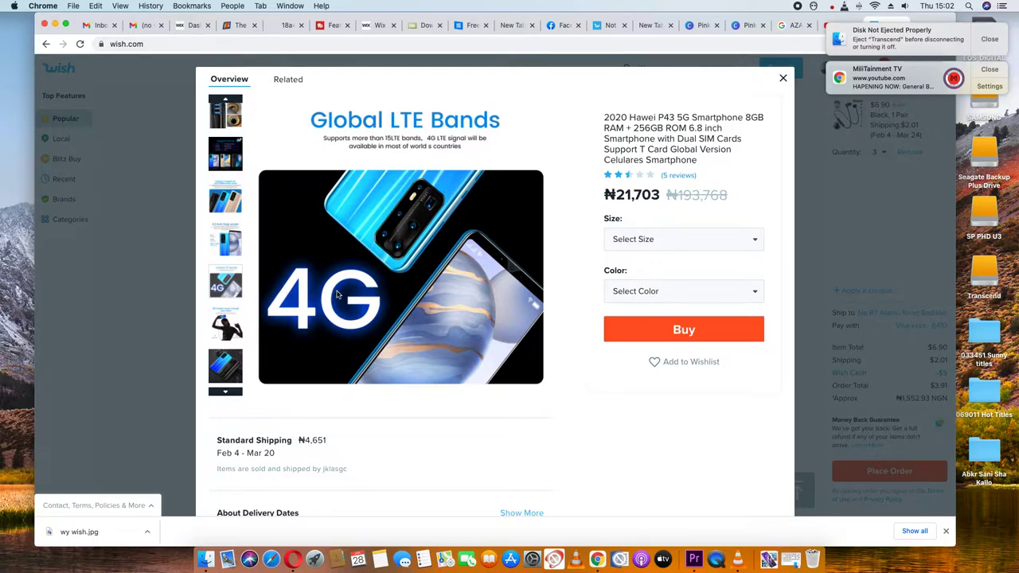
{"action": "mouse_move", "coordinate": [341, 292]}
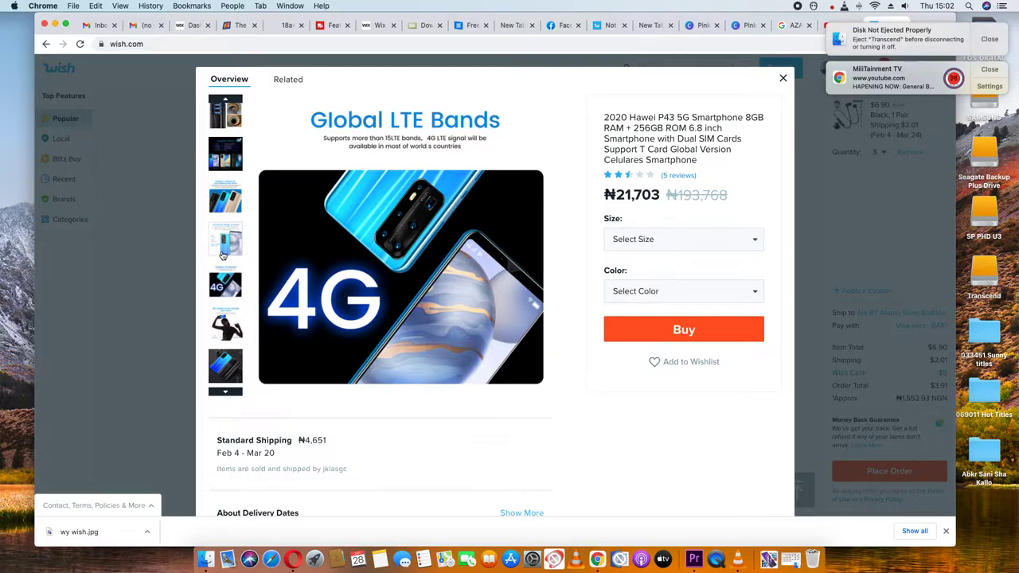
{"action": "mouse_move", "coordinate": [650, 240]}
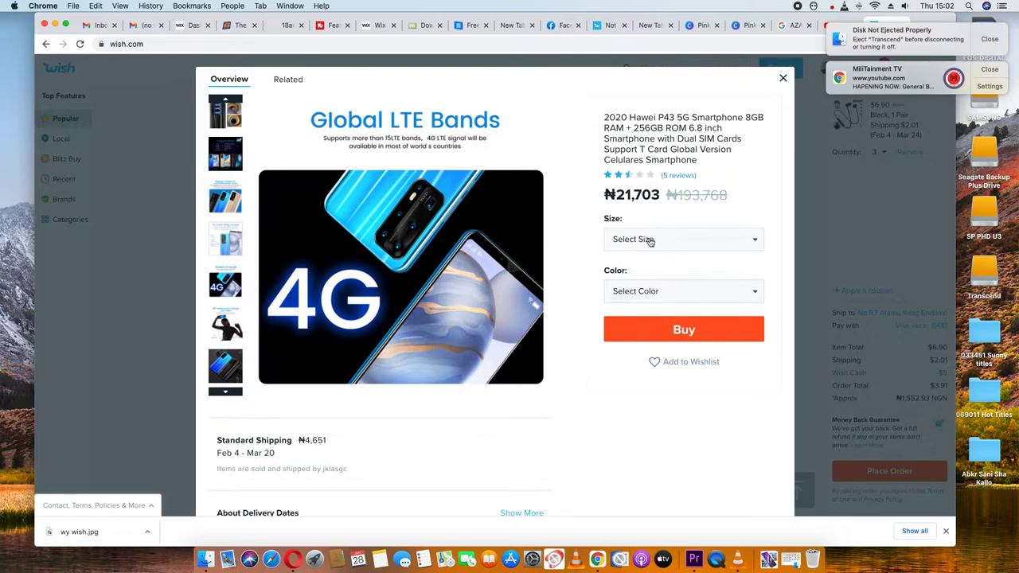
- Open the Size dropdown listing Only Bluetooth Earphone, 8GB&128GB and 8GB&256GB
{"action": "left_click", "coordinate": [683, 239]}
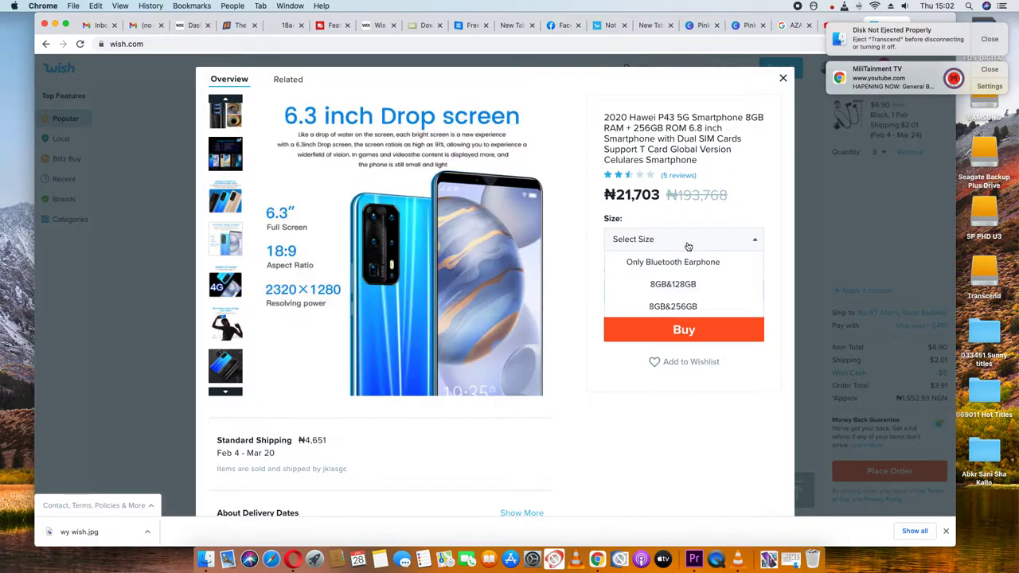
{"action": "mouse_move", "coordinate": [677, 273]}
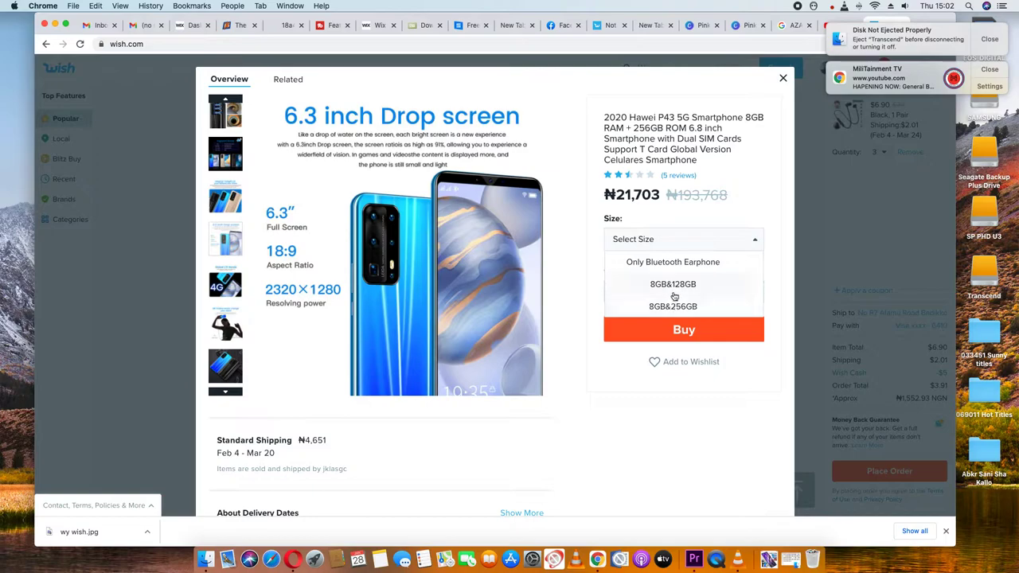
- Choose size 8GB&128GB and colour Gold (White is sold out), priced ₦30,228
{"action": "left_click", "coordinate": [673, 284]}
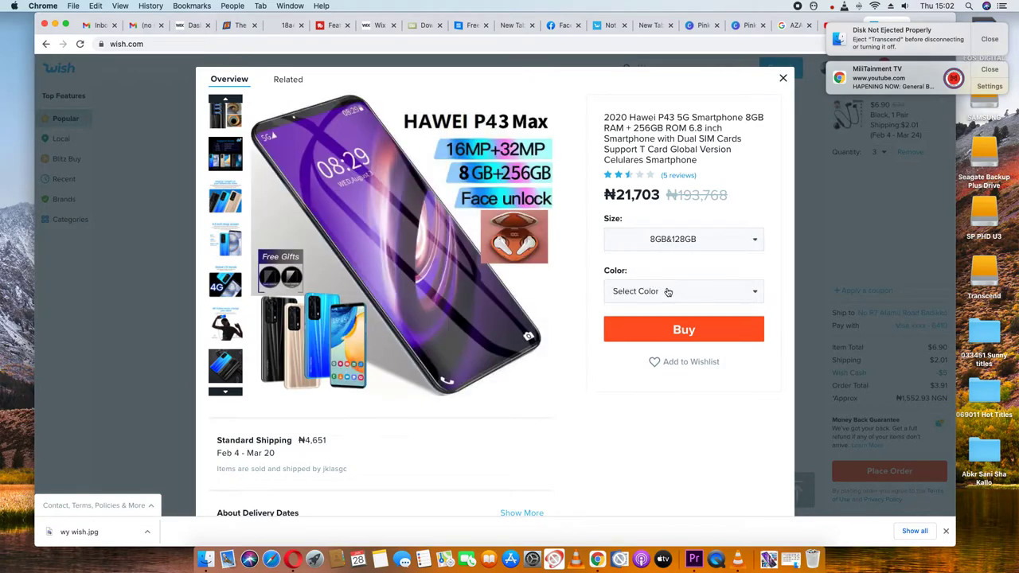
{"action": "left_click", "coordinate": [682, 290]}
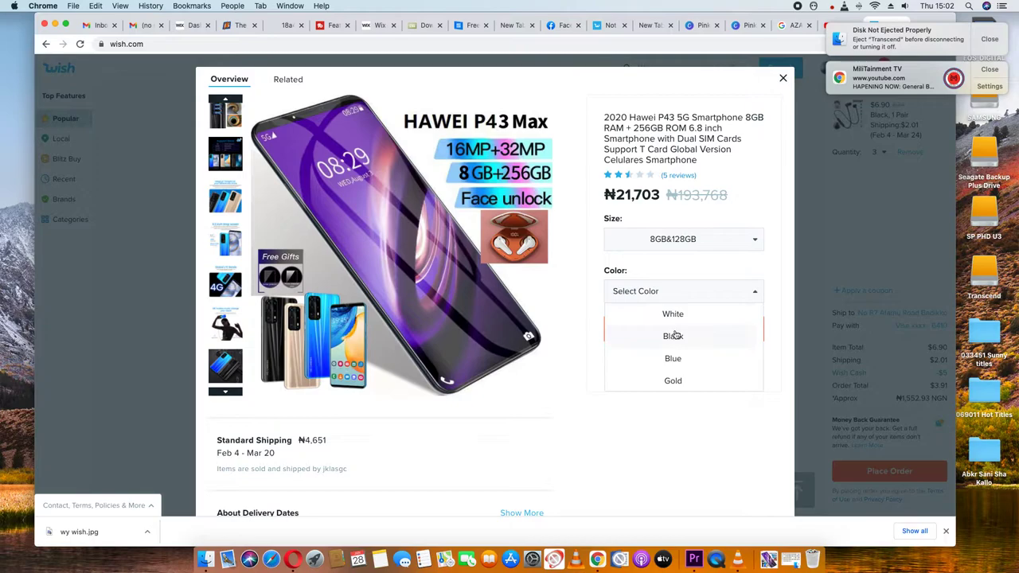
{"action": "mouse_move", "coordinate": [673, 313]}
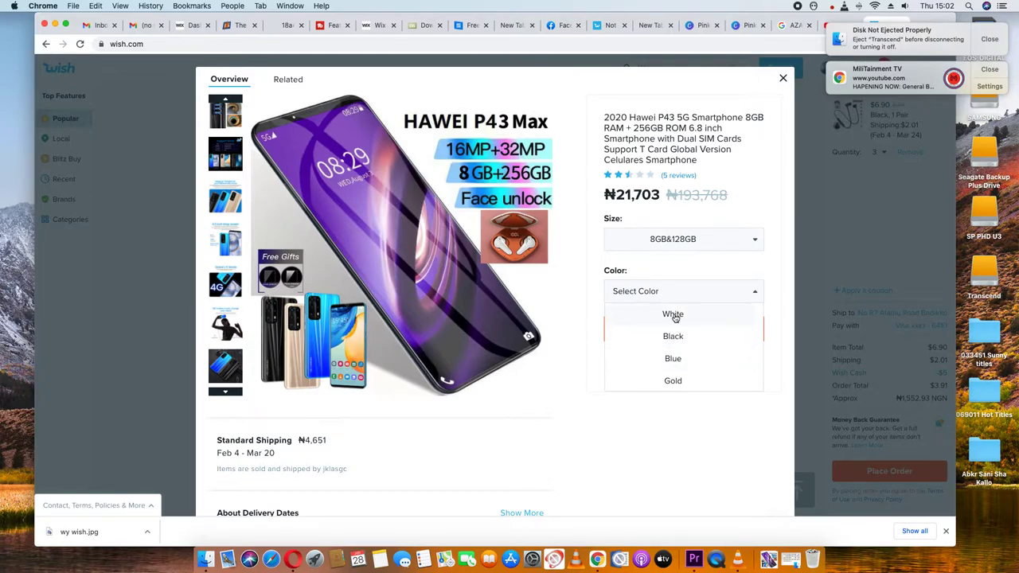
{"action": "left_click", "coordinate": [673, 314]}
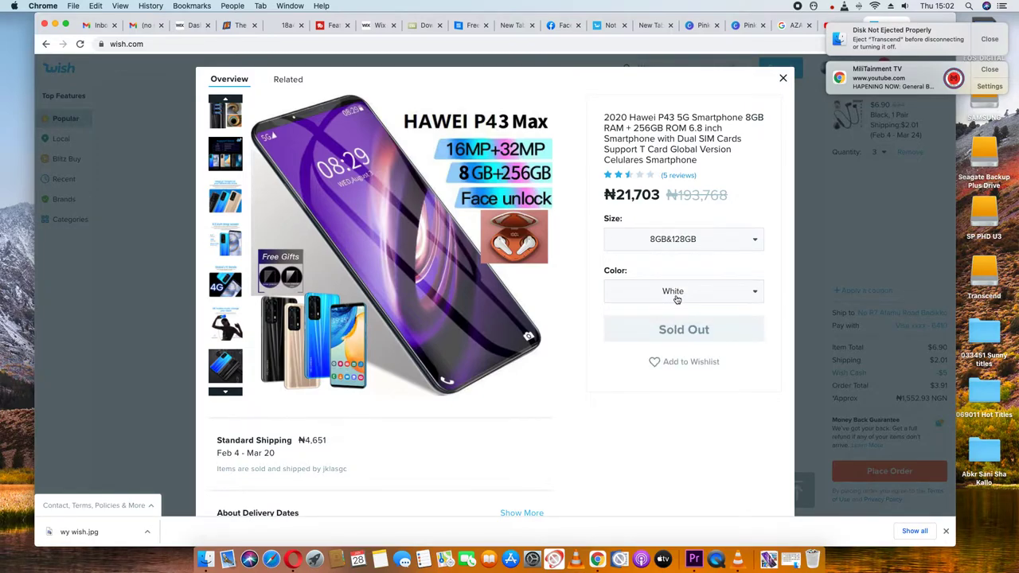
{"action": "left_click", "coordinate": [673, 290]}
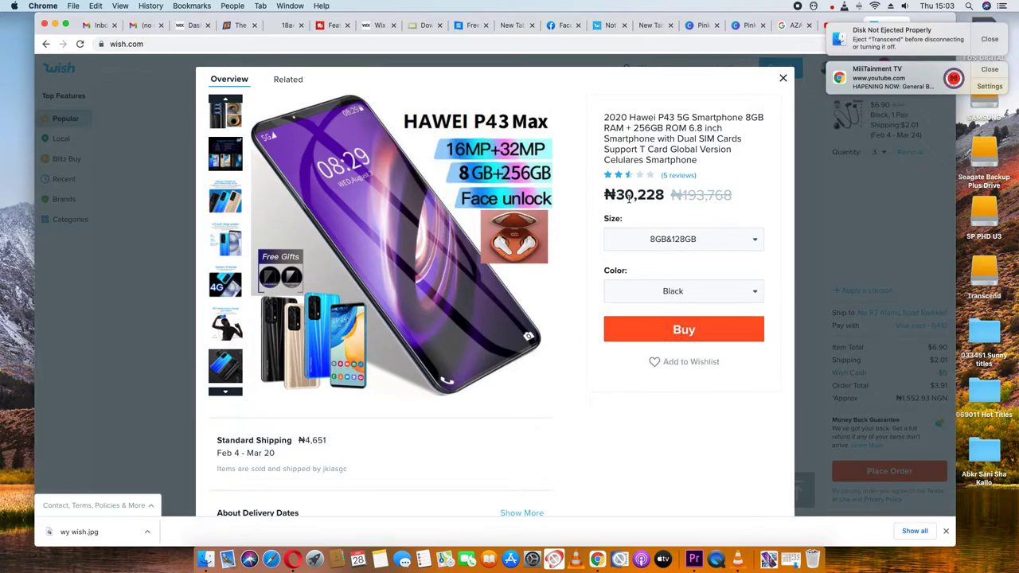
{"action": "left_click", "coordinate": [683, 291]}
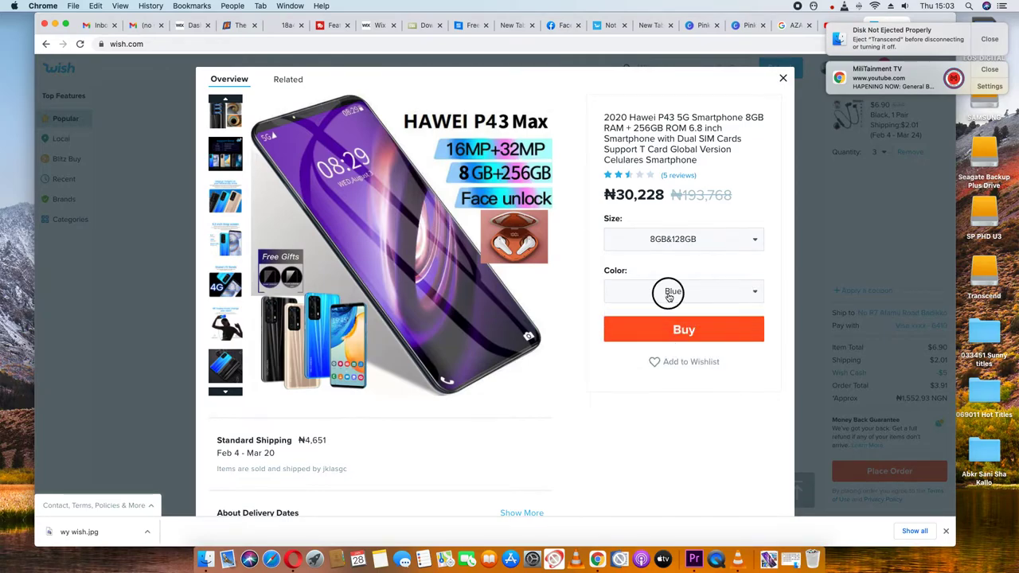
{"action": "left_click", "coordinate": [683, 291]}
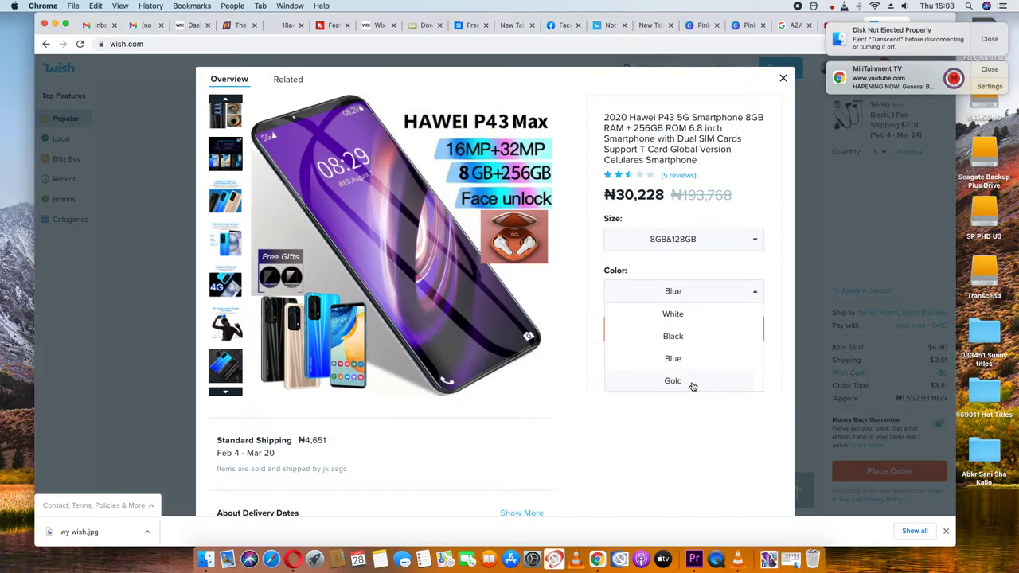
{"action": "left_click", "coordinate": [673, 381]}
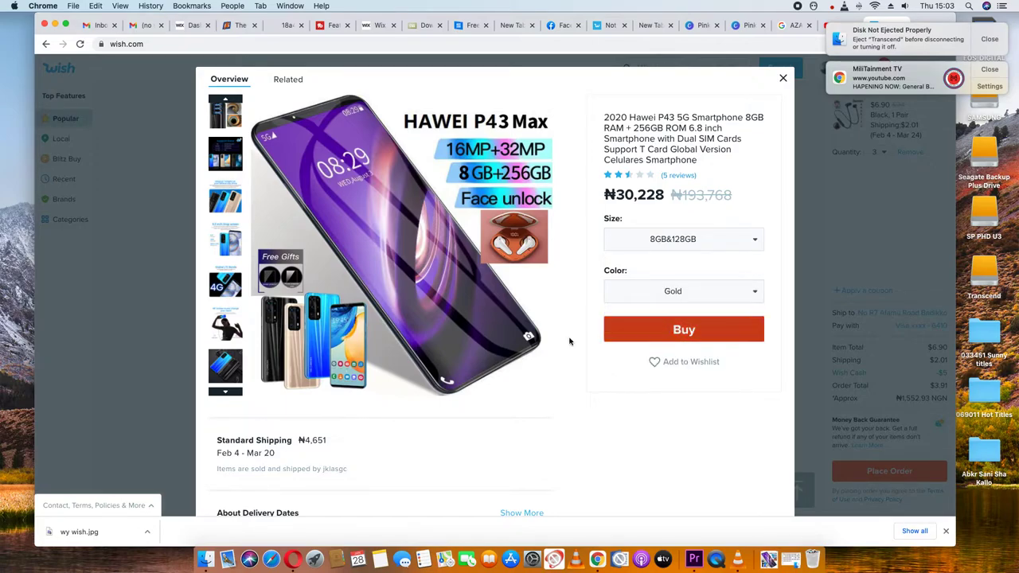
{"action": "scroll", "scroll_direction": "down", "scroll_amount": 3}
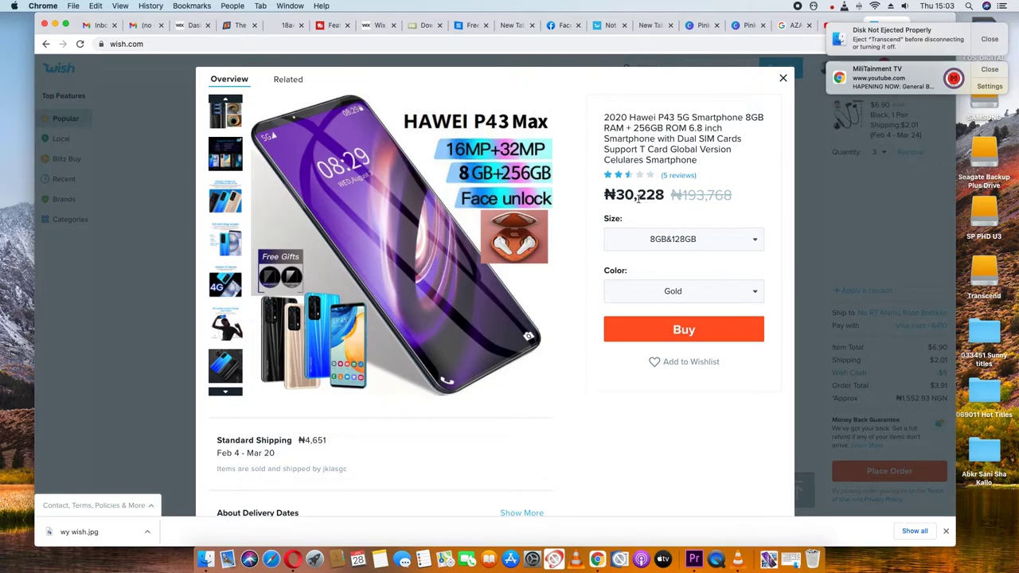
{"action": "scroll", "scroll_direction": "down", "scroll_amount": 3}
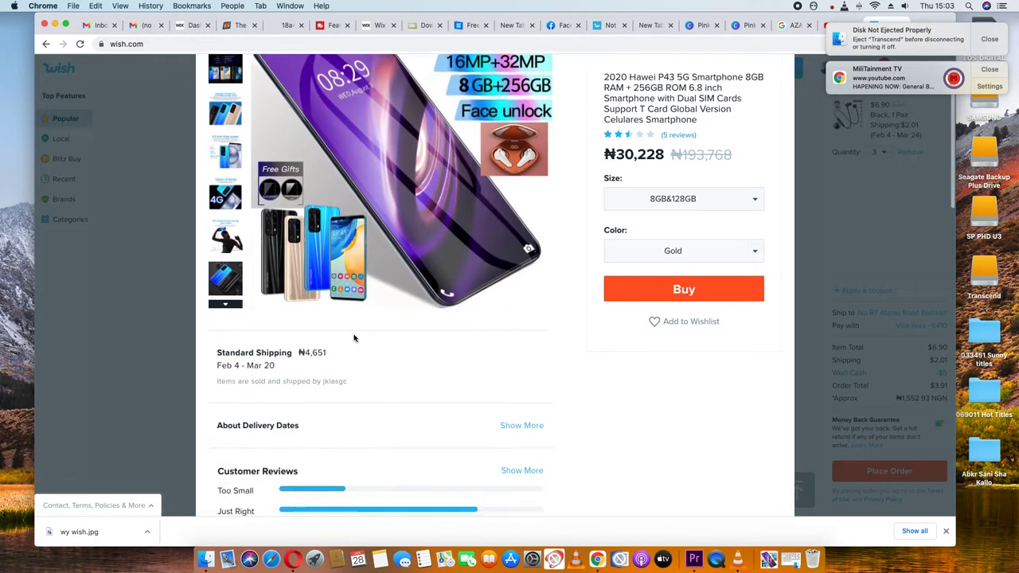
{"action": "scroll", "scroll_direction": "down", "scroll_amount": 3}
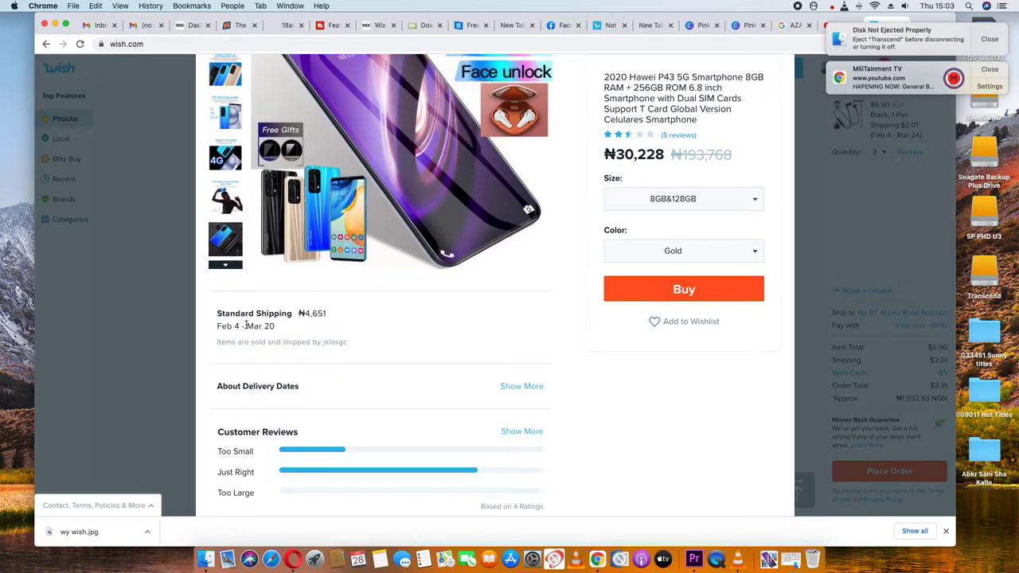
{"action": "mouse_move", "coordinate": [314, 326]}
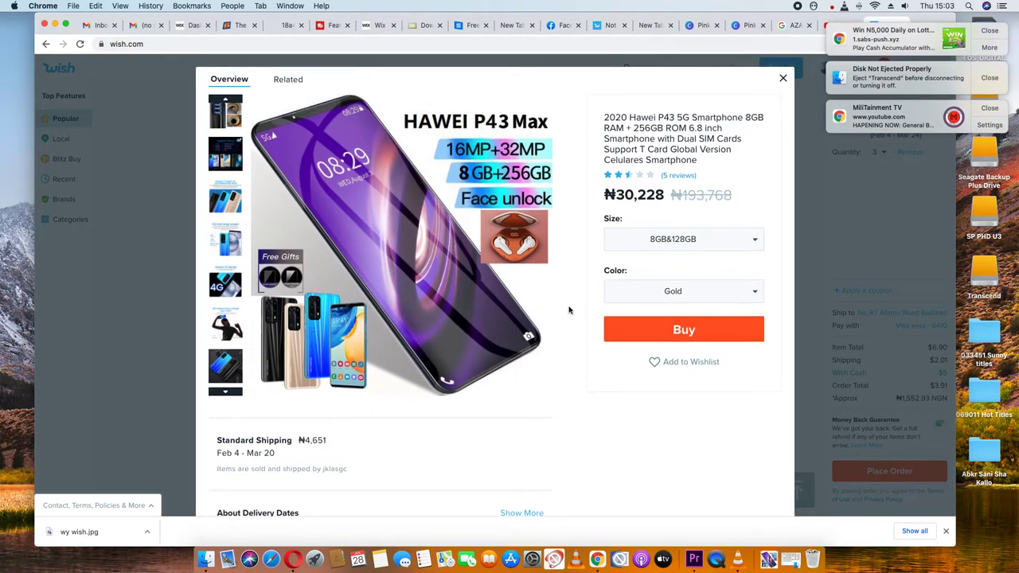
- View the Global LTE Bands and blue-and-black phone photos, then reread the description
{"action": "left_click", "coordinate": [225, 283]}
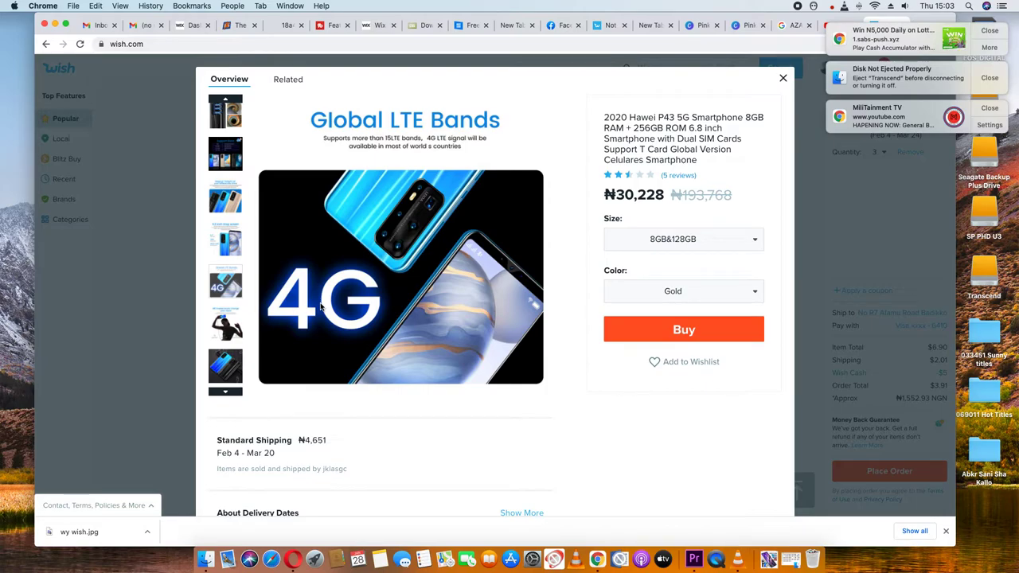
{"action": "left_click", "coordinate": [225, 366]}
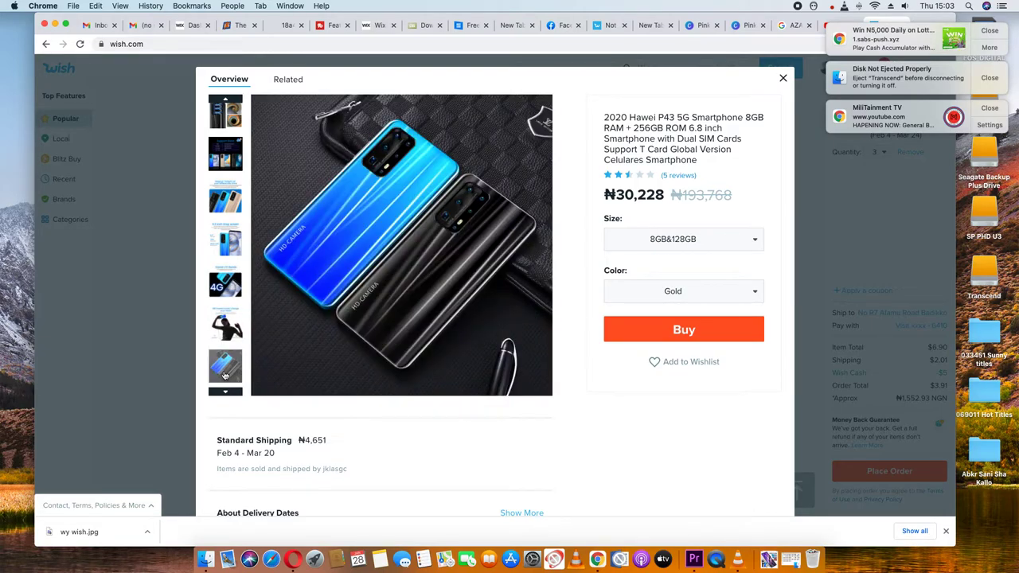
{"action": "scroll", "scroll_direction": "down", "scroll_amount": 3}
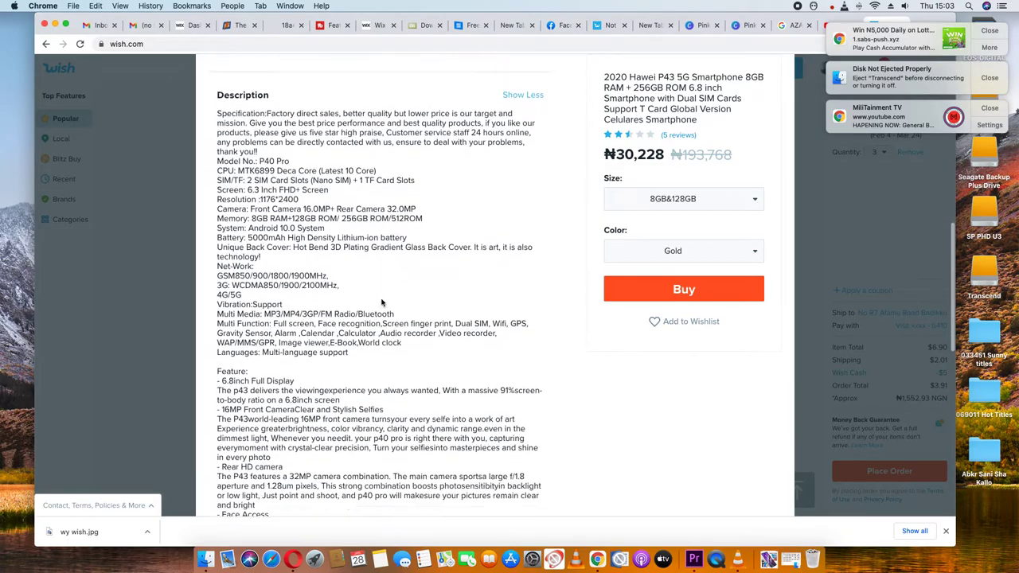
{"action": "scroll", "scroll_direction": "down", "scroll_amount": 3}
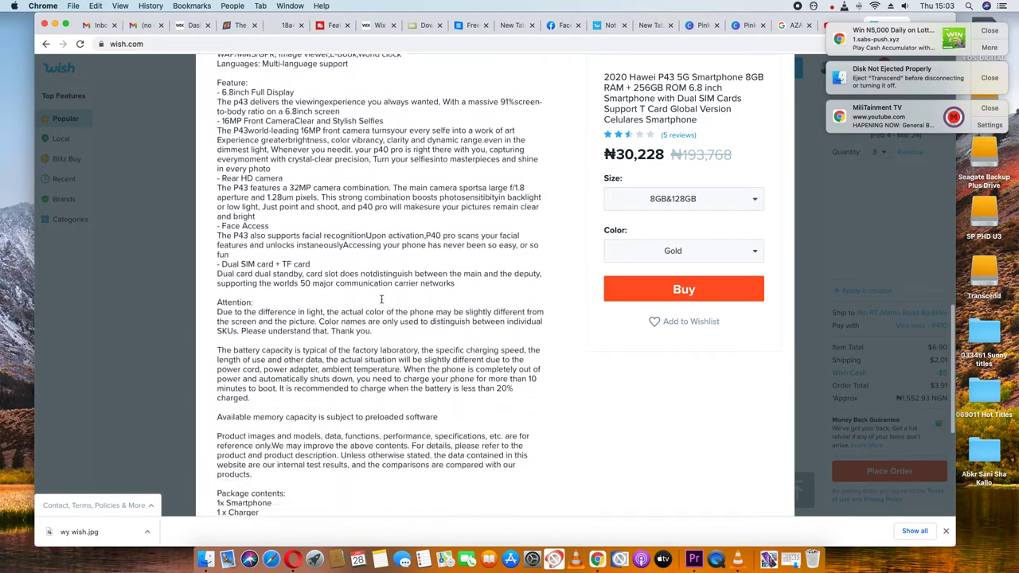
{"action": "scroll", "scroll_direction": "down", "scroll_amount": 3}
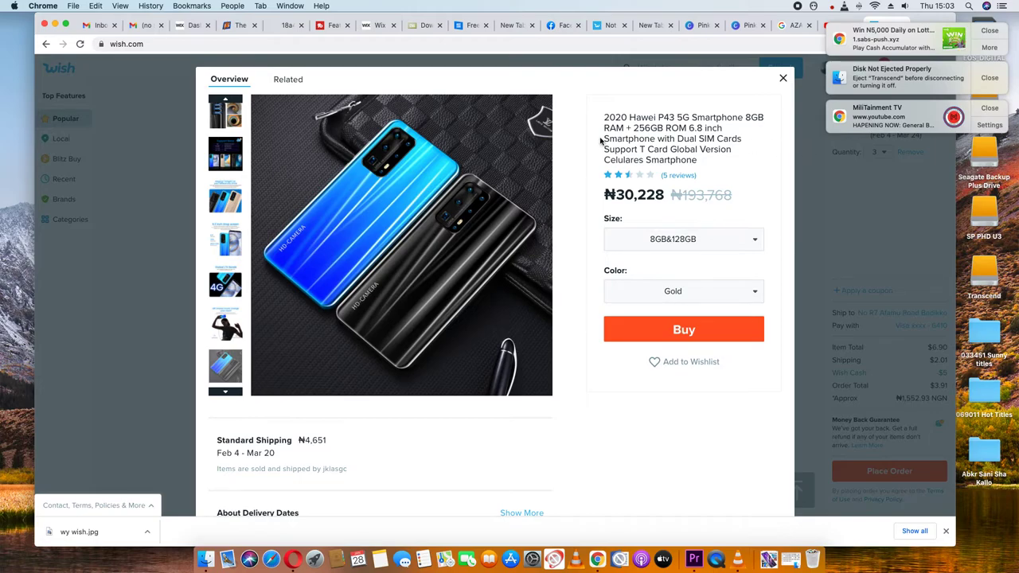
- Show the 18.0 million HD rear cameras photo and close both notification banners
{"action": "left_click", "coordinate": [225, 153]}
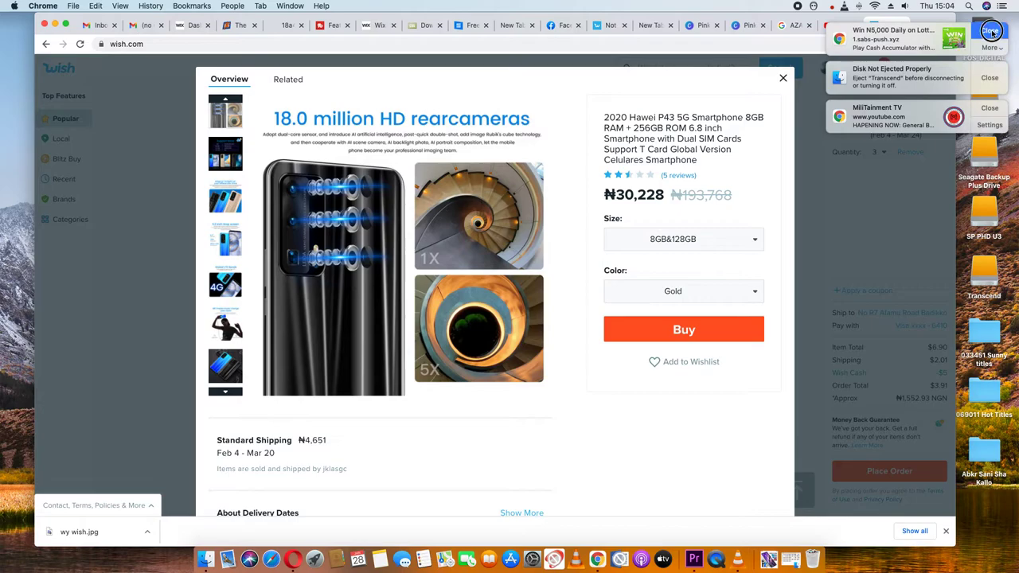
{"action": "left_click", "coordinate": [989, 30]}
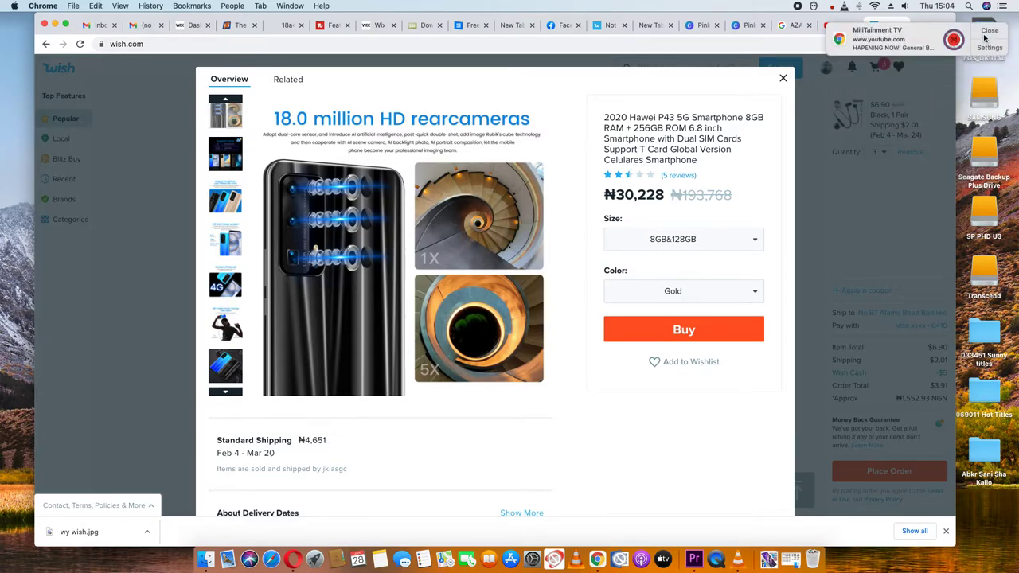
{"action": "left_click", "coordinate": [989, 31]}
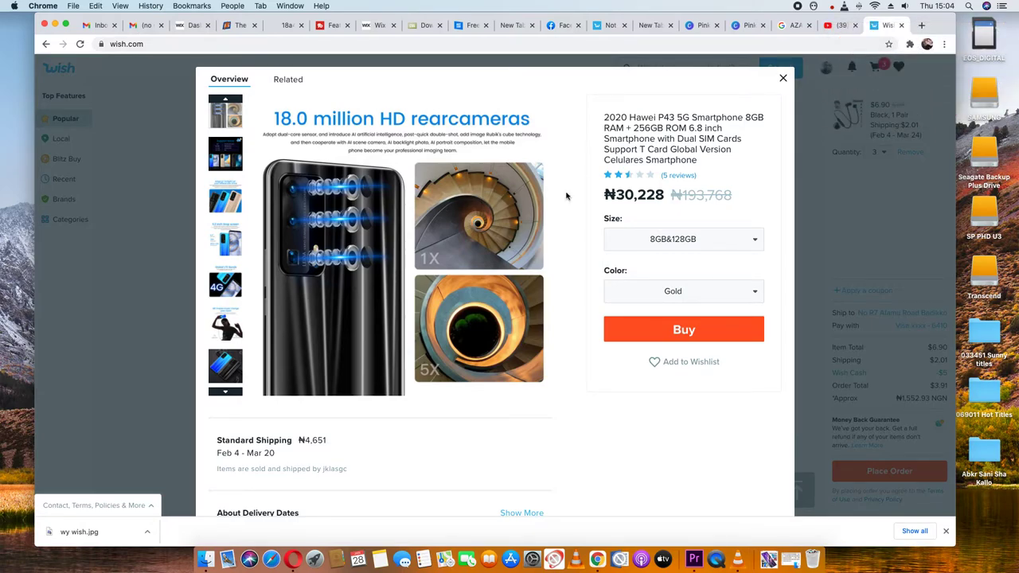
{"action": "mouse_move", "coordinate": [579, 223]}
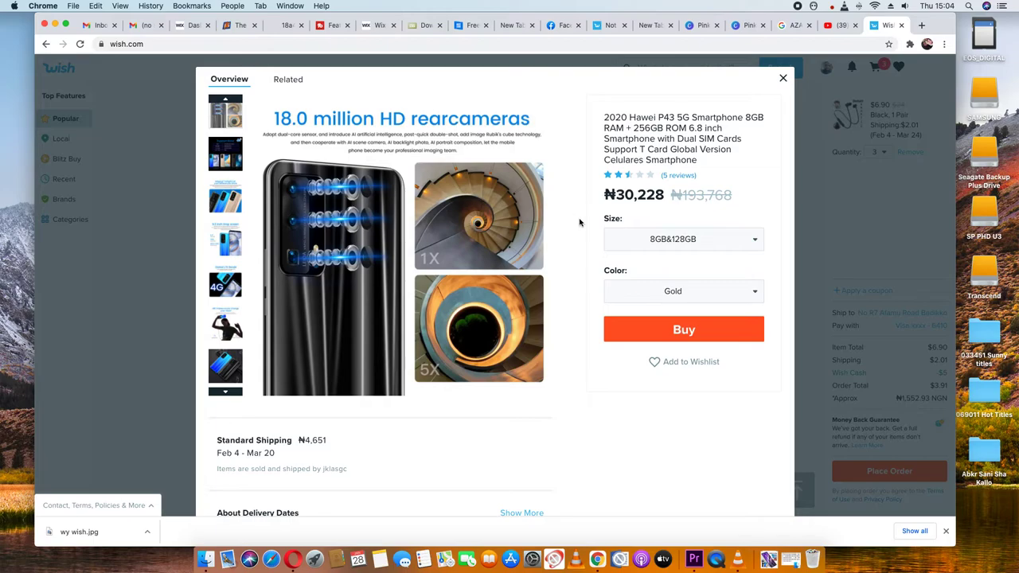
{"action": "mouse_move", "coordinate": [571, 233]}
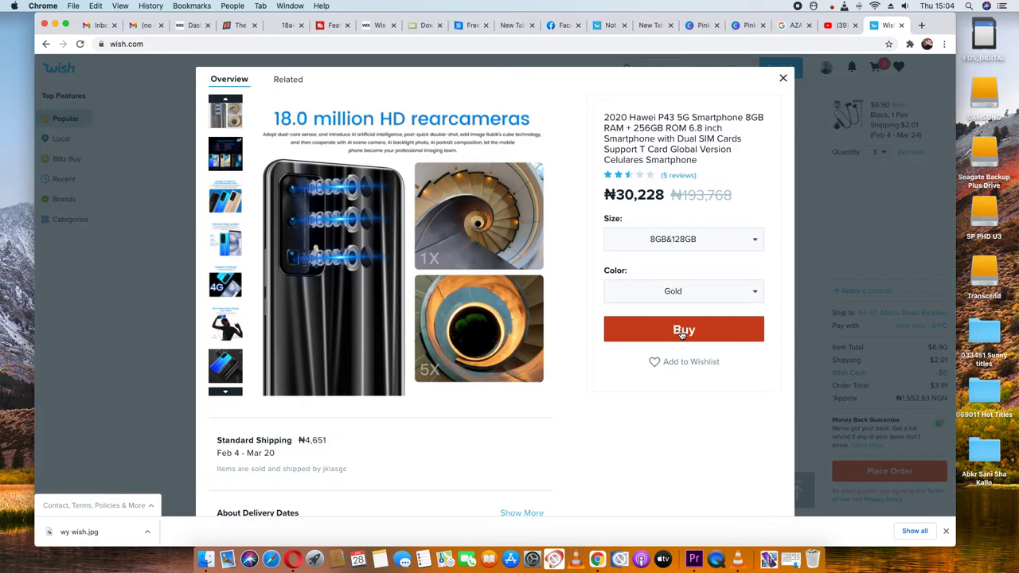
- Buy the Gold 8GB&128GB phone, adding $78 for a $93.91 order total
{"action": "left_click", "coordinate": [683, 329]}
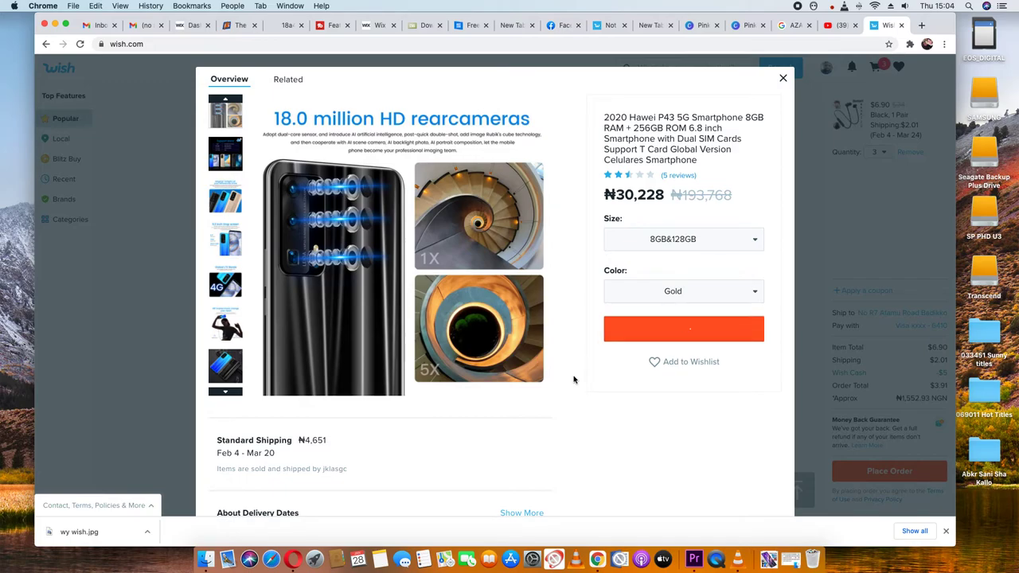
{"action": "left_click", "coordinate": [684, 328]}
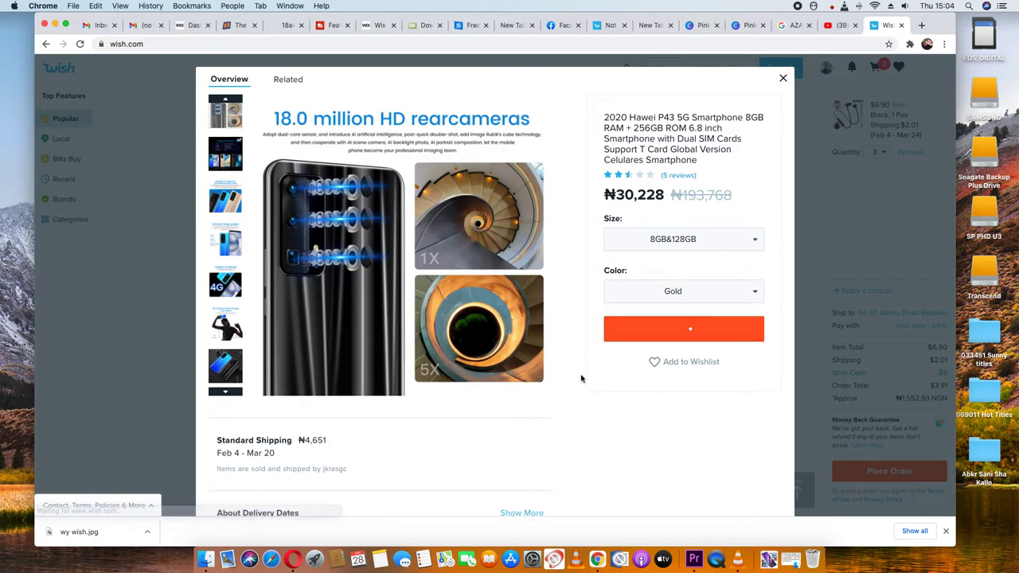
{"action": "left_click", "coordinate": [684, 329]}
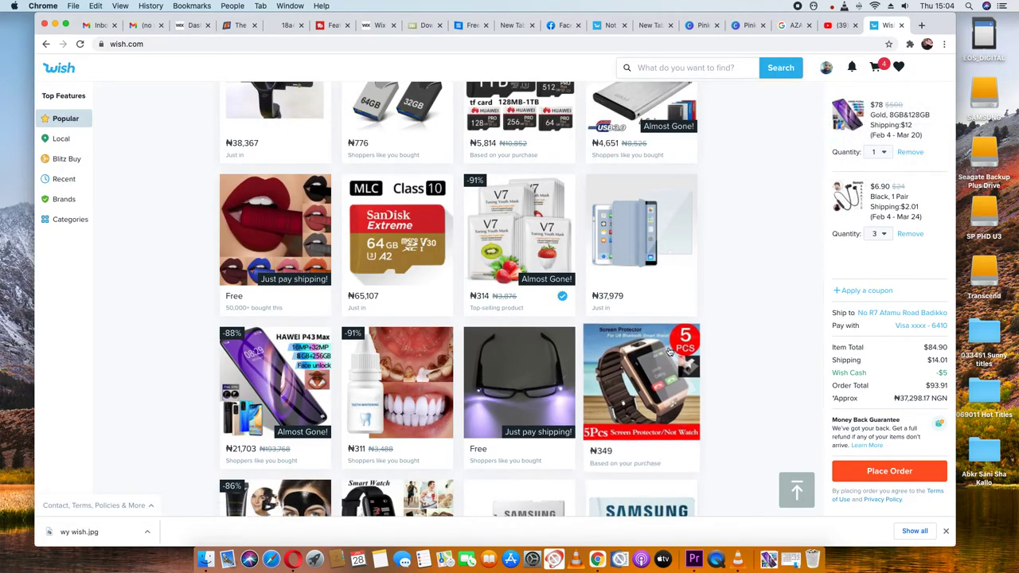
{"action": "scroll", "scroll_direction": "down", "scroll_amount": 3}
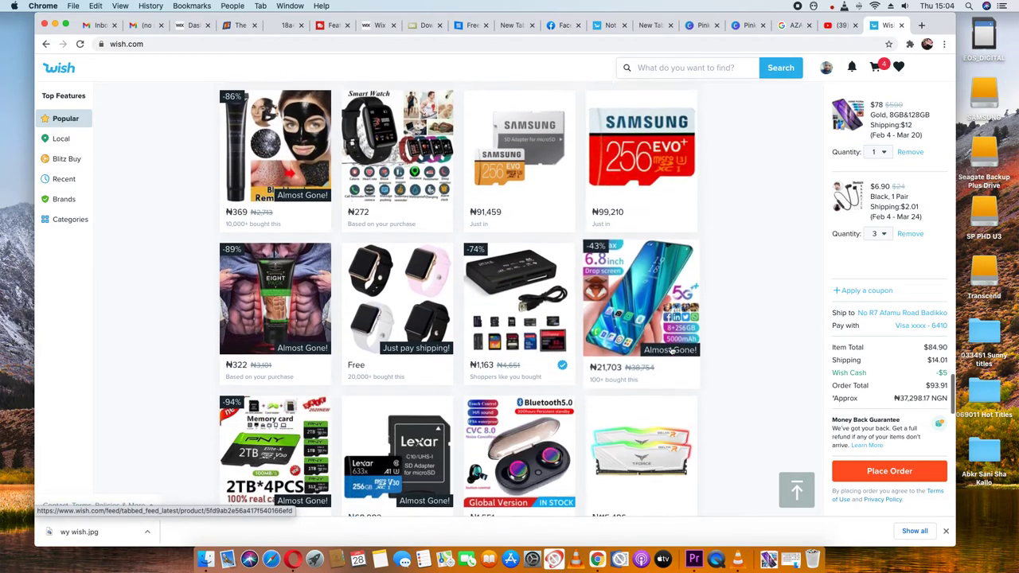
{"action": "scroll", "scroll_direction": "down", "scroll_amount": 3}
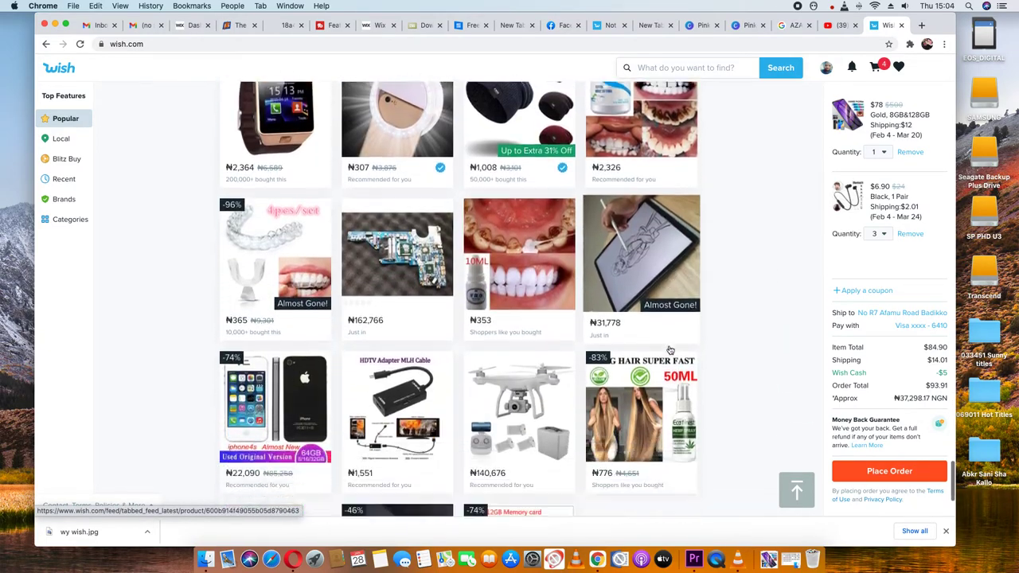
{"action": "scroll", "scroll_direction": "down", "scroll_amount": 3}
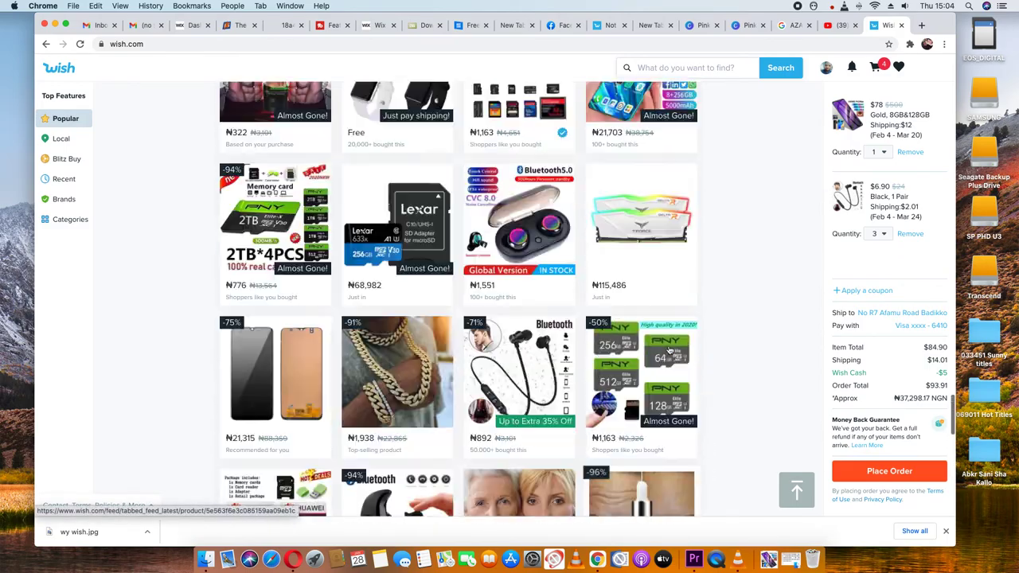
{"action": "scroll", "scroll_direction": "down", "scroll_amount": 3}
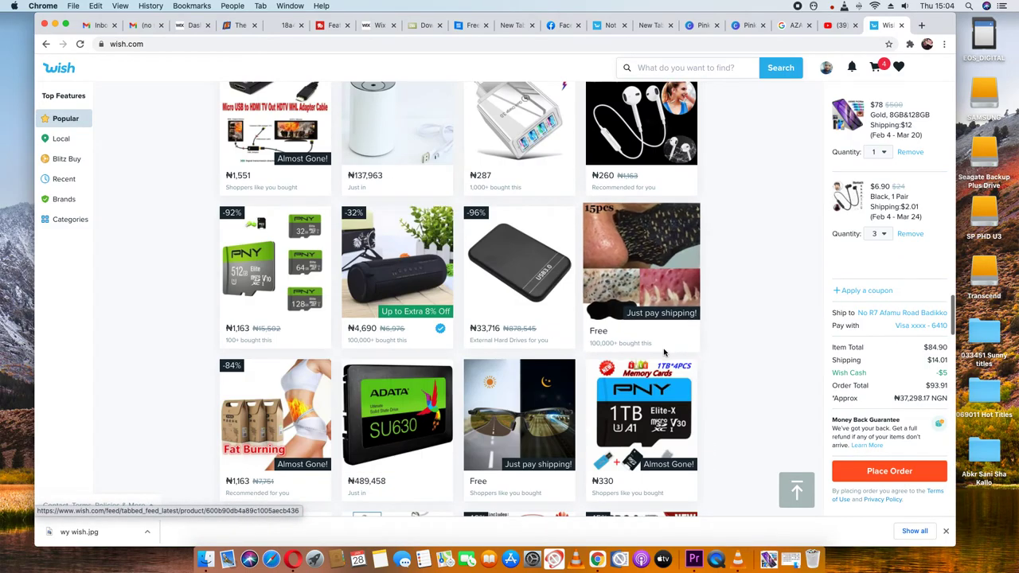
{"action": "scroll", "scroll_direction": "down", "scroll_amount": 3}
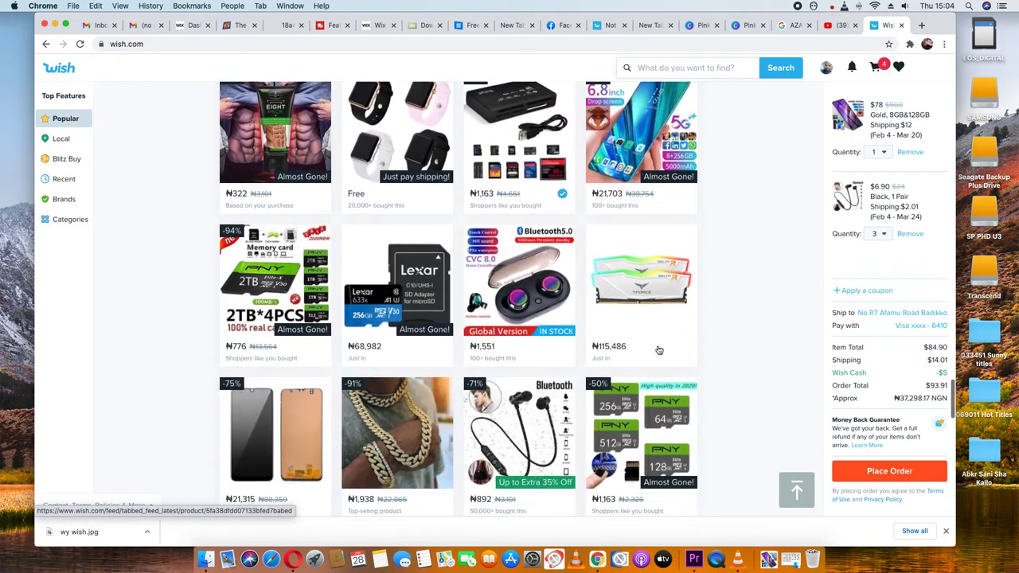
{"action": "scroll", "scroll_direction": "down", "scroll_amount": 3}
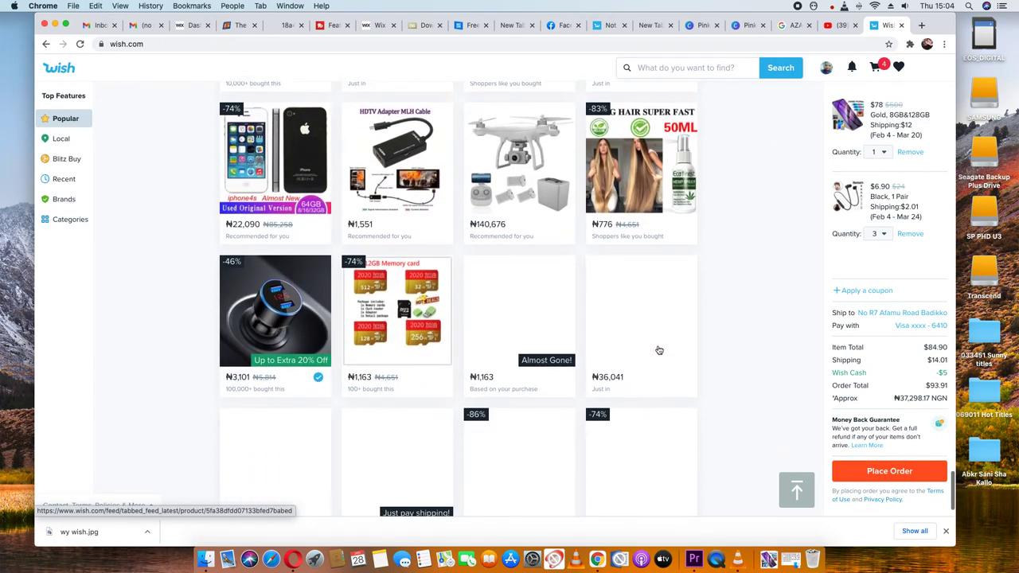